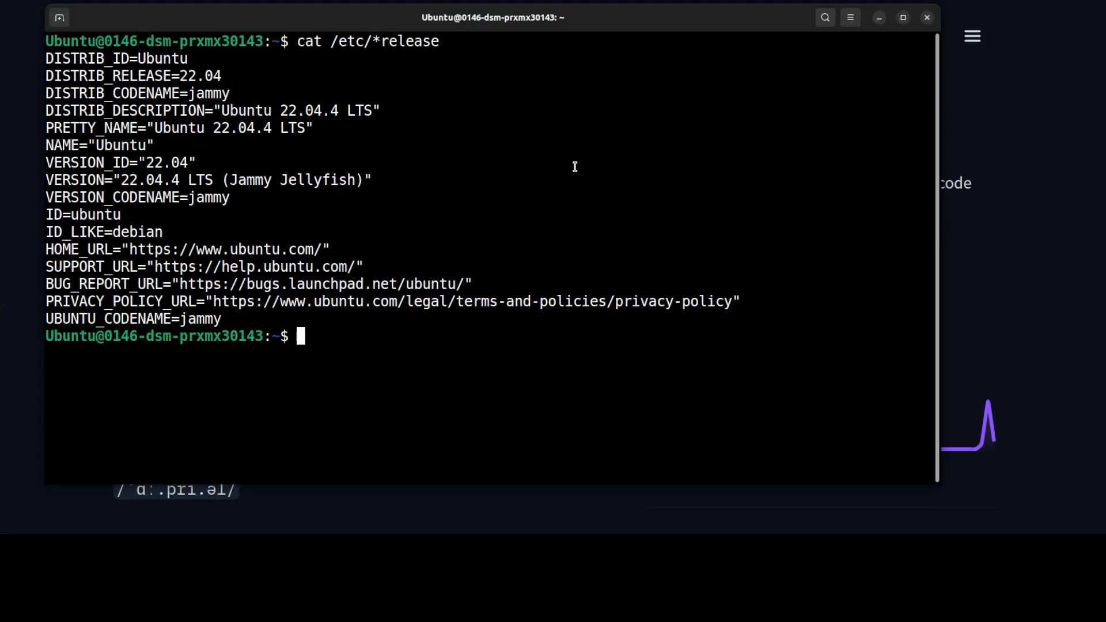
Run nvidia-smi to check the GPU status before creating the ai environment.
text(nvidia-smi)
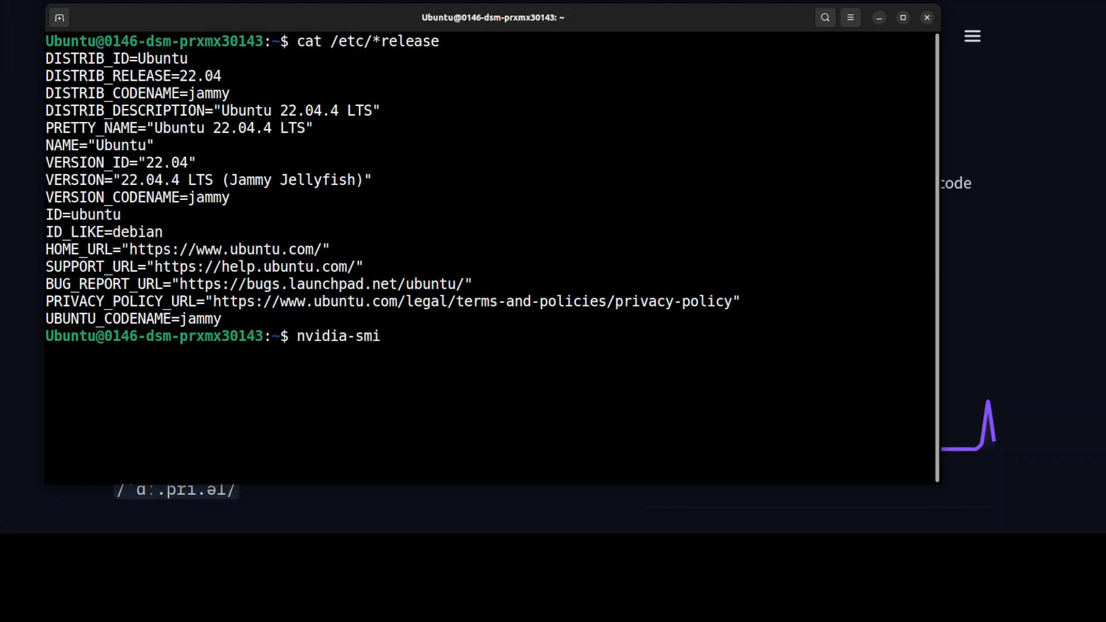
key(Return)
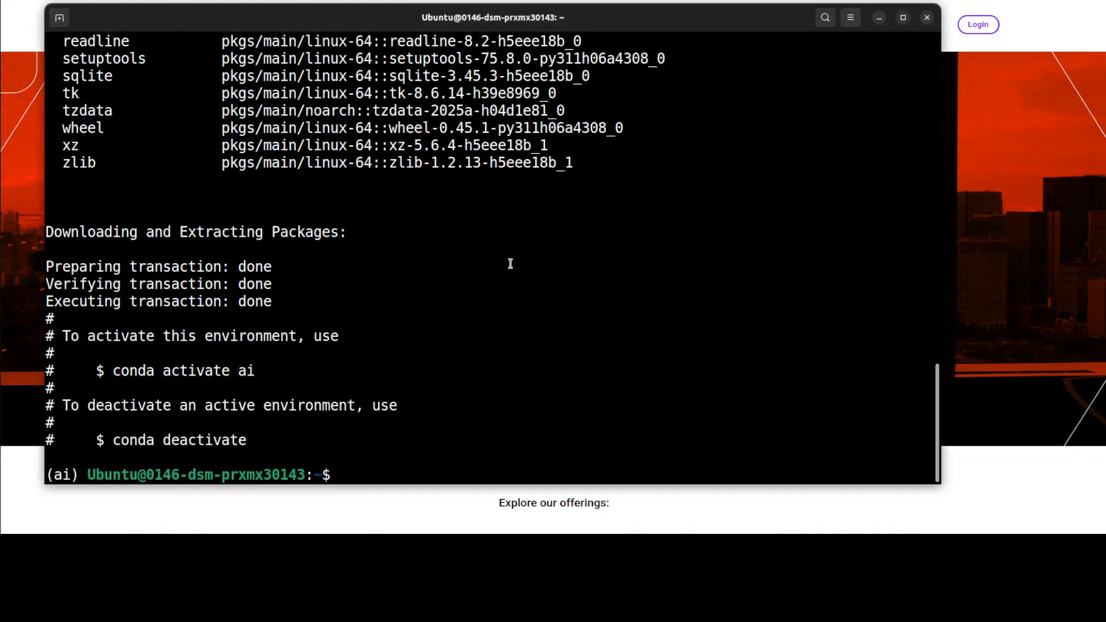
Run the pip install commands for torch, transformers, accelerate and huggingface_hub, pasting the next one.
text(pip install torch)
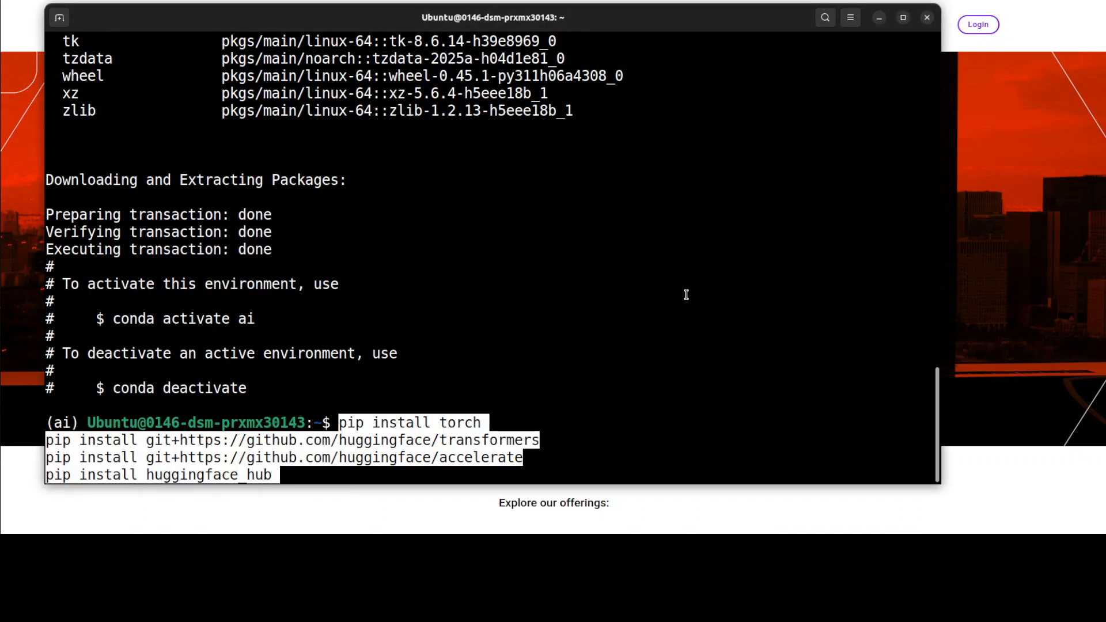
key(Return)
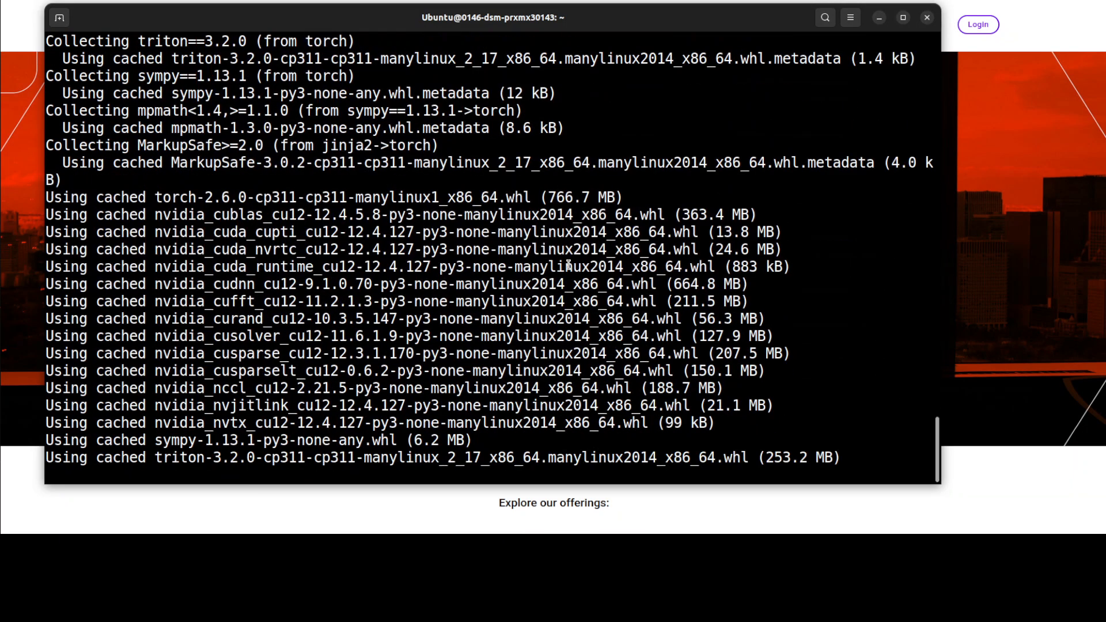
scroll(down, 3)
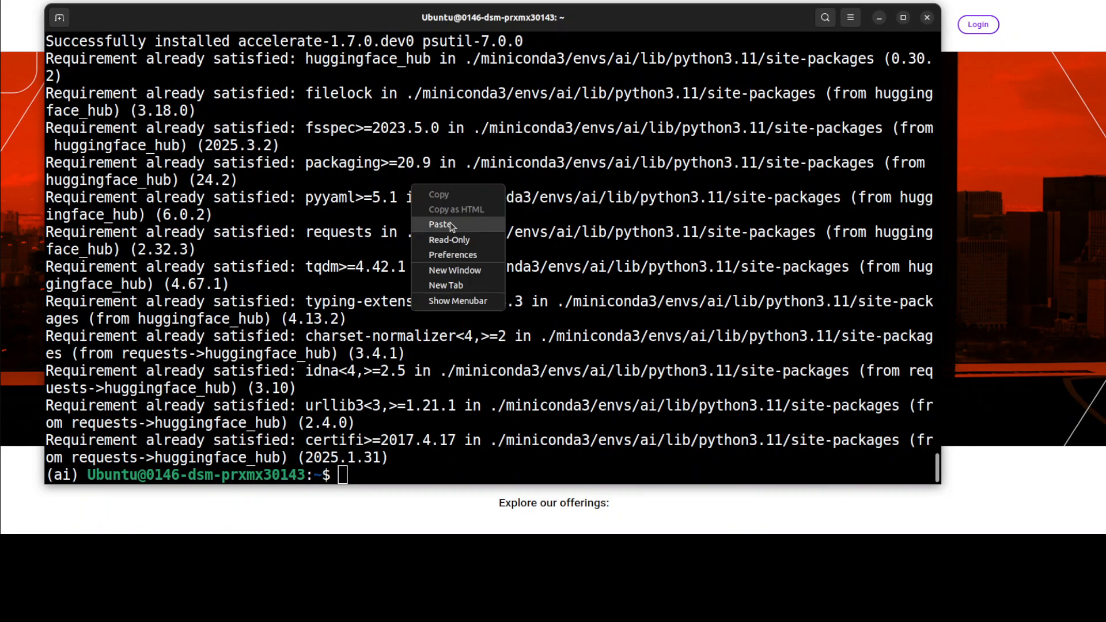
click(440, 224)
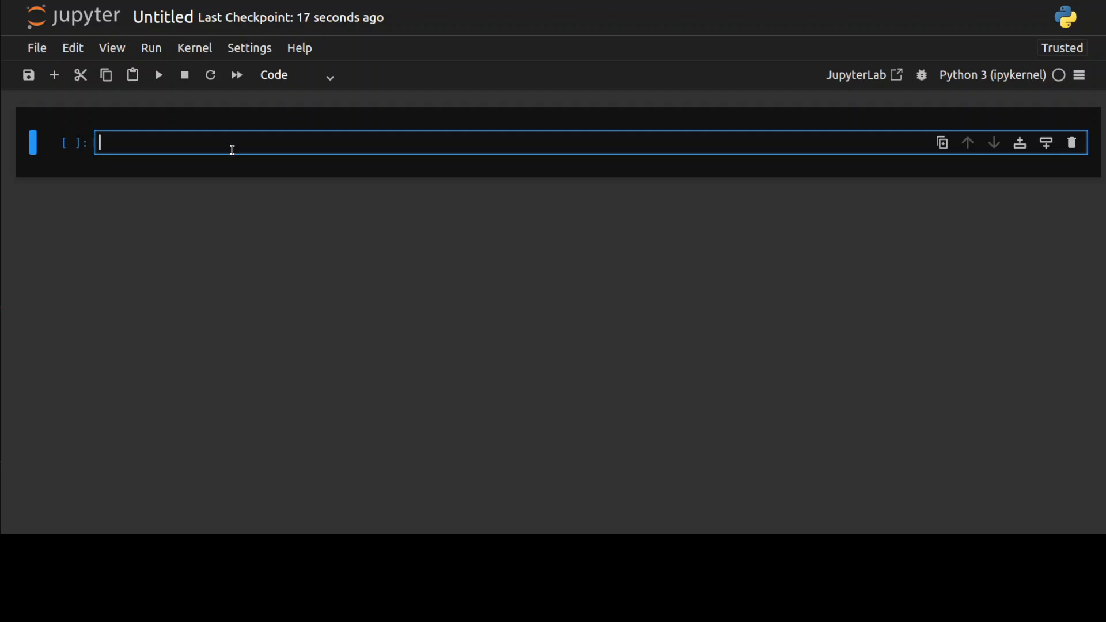
Enter the import torch and model-loading code for Apriel-5B-Instruct in the first cell.
text(import torch)
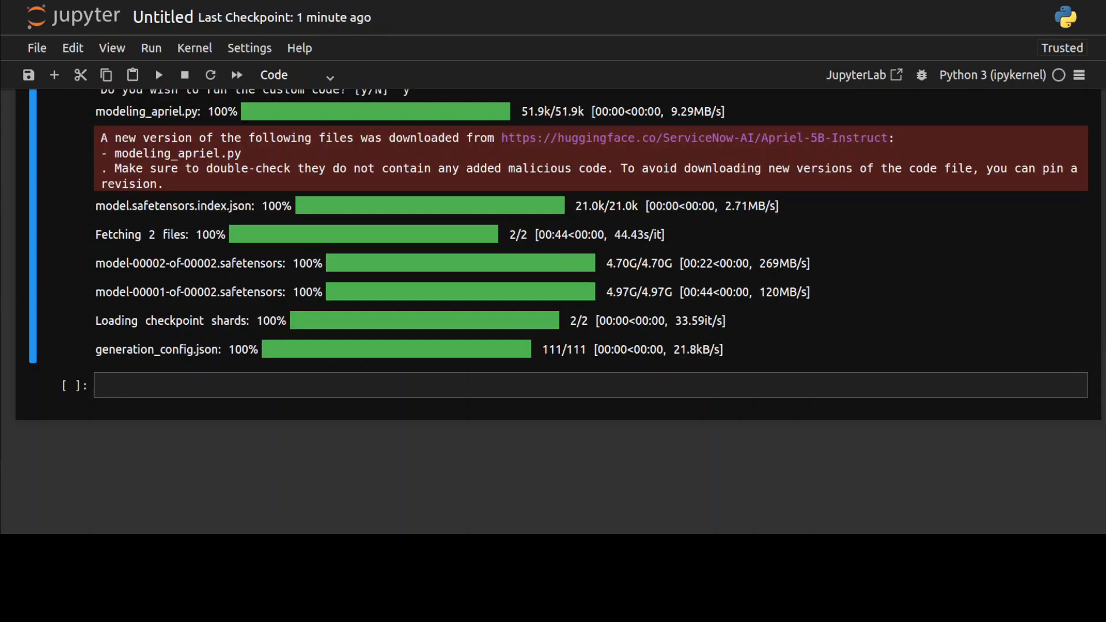
click(296, 385)
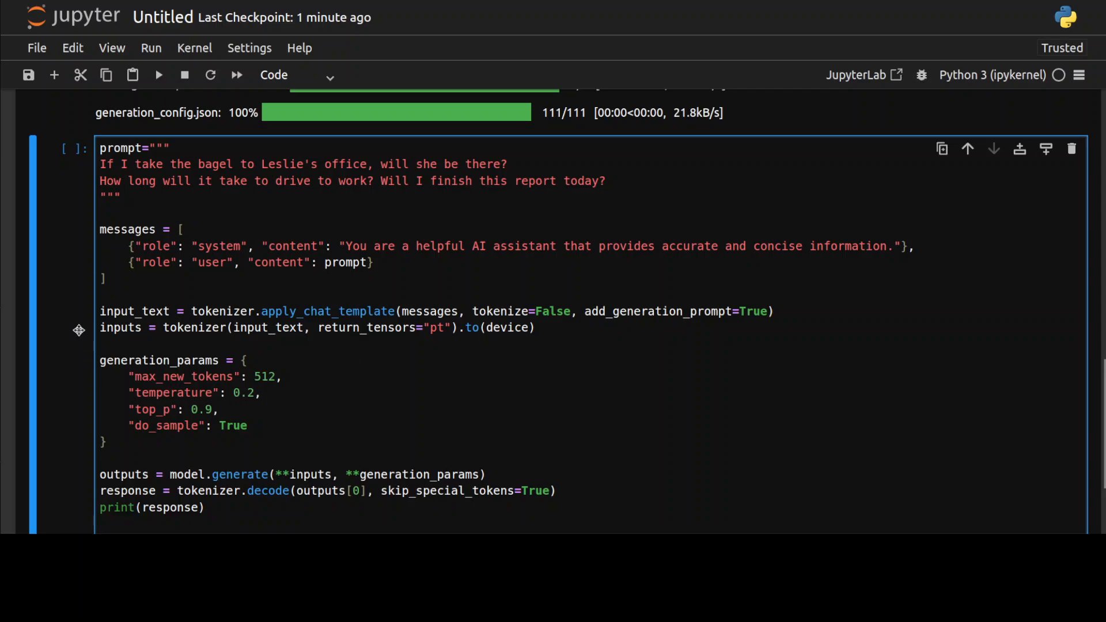
scroll(down, 3)
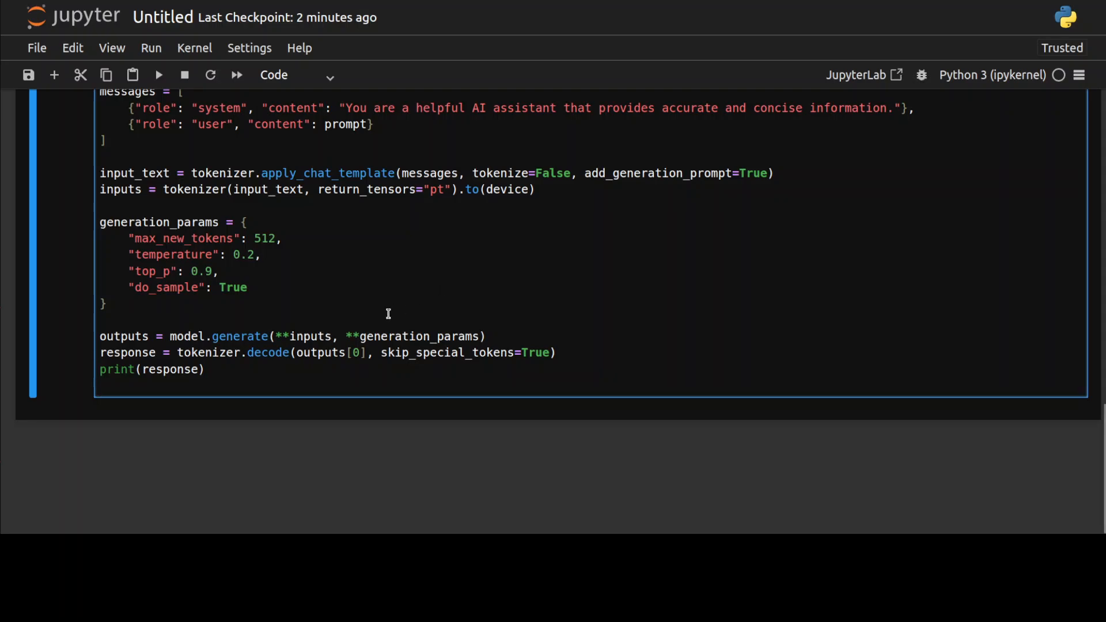
key(enter)
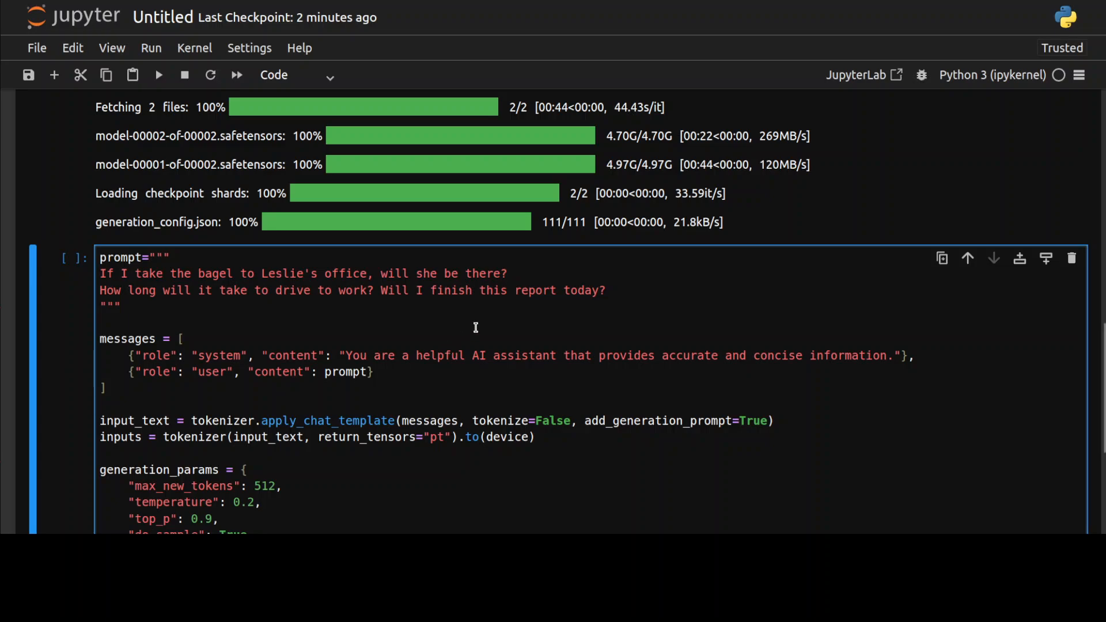
mouse_move(552, 326)
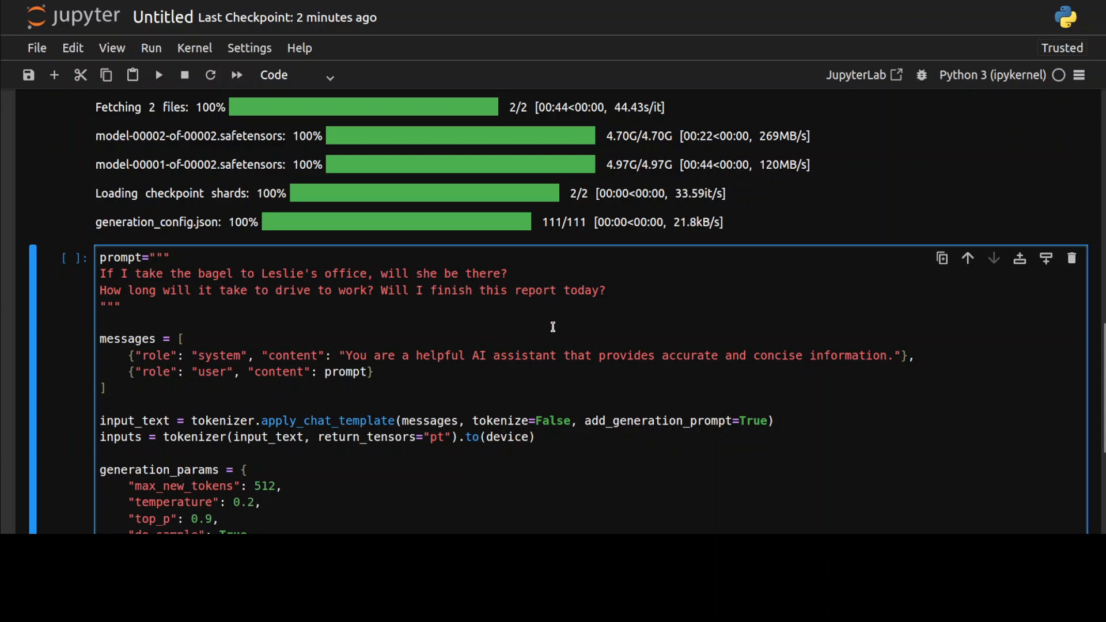
mouse_move(659, 288)
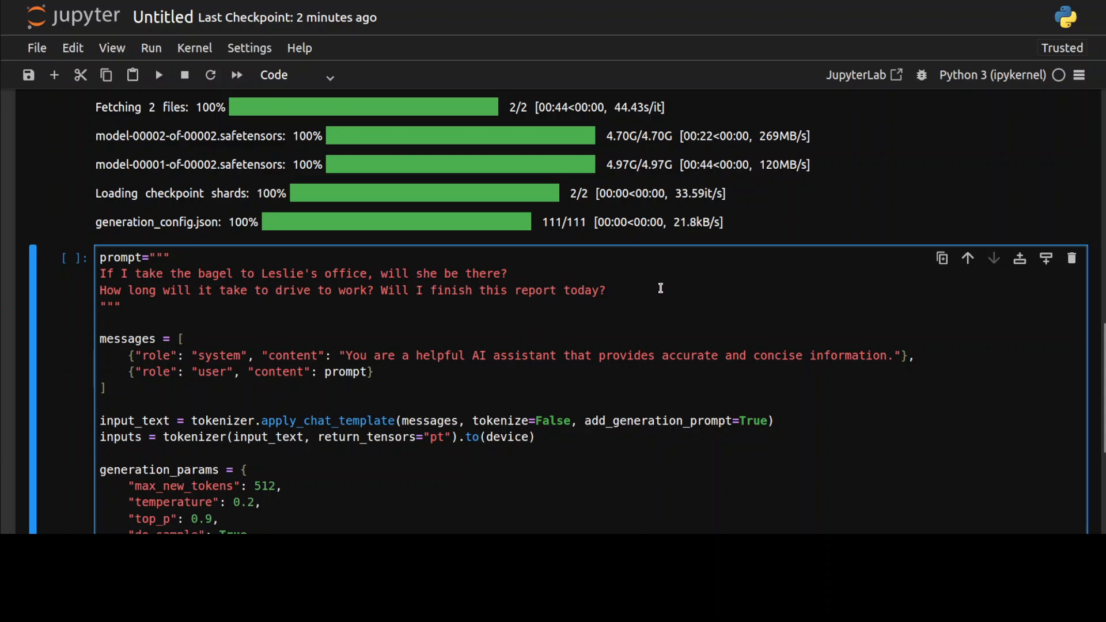
mouse_move(694, 302)
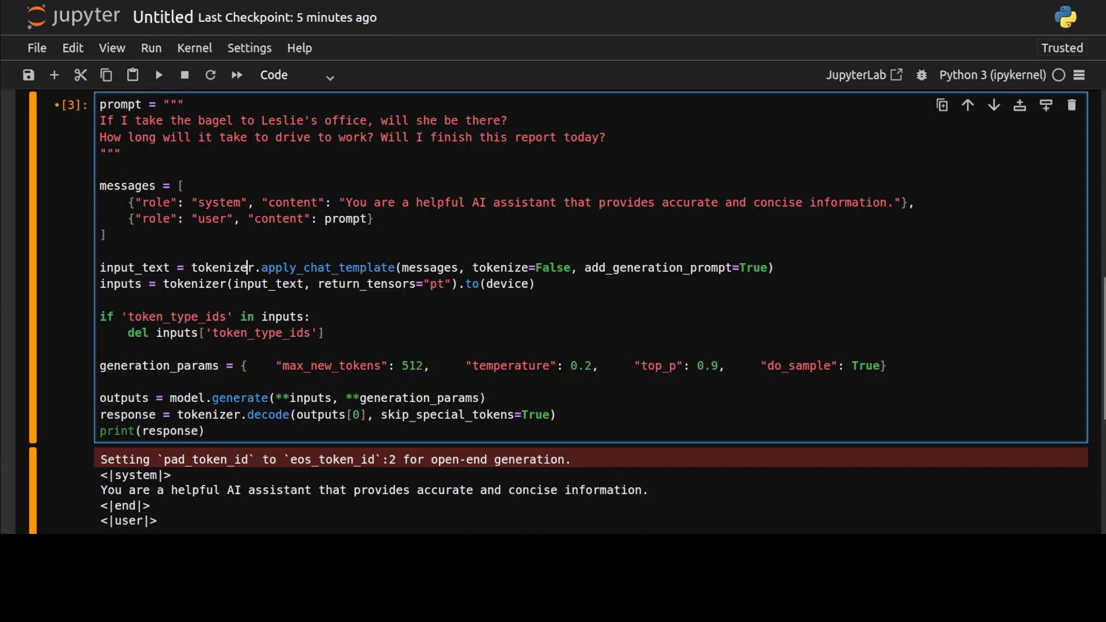
scroll(down, 3)
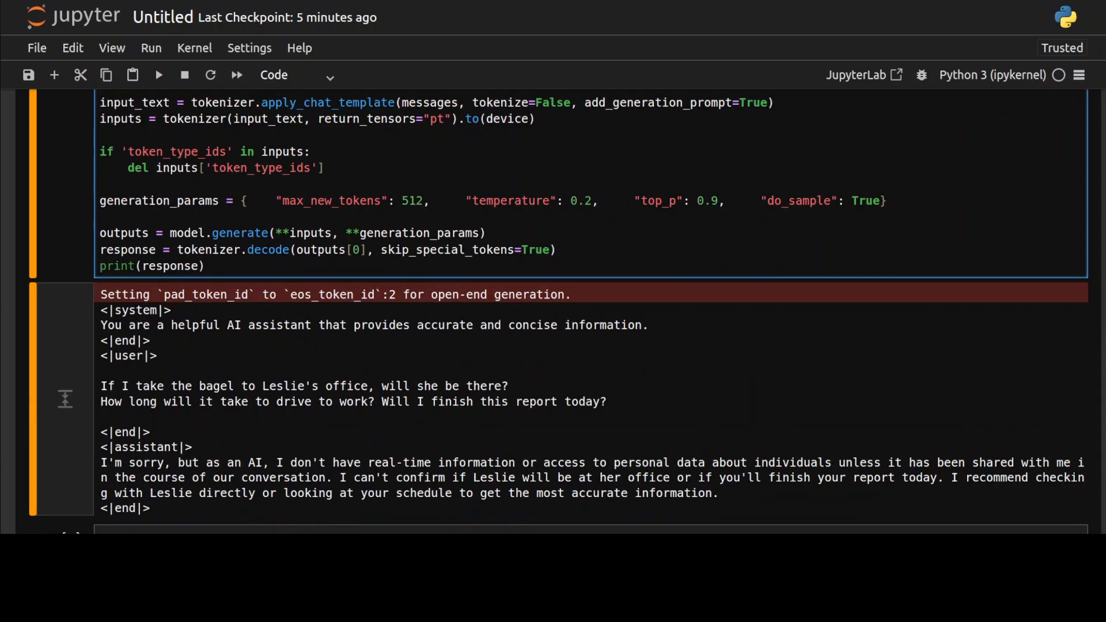
scroll(down, 3)
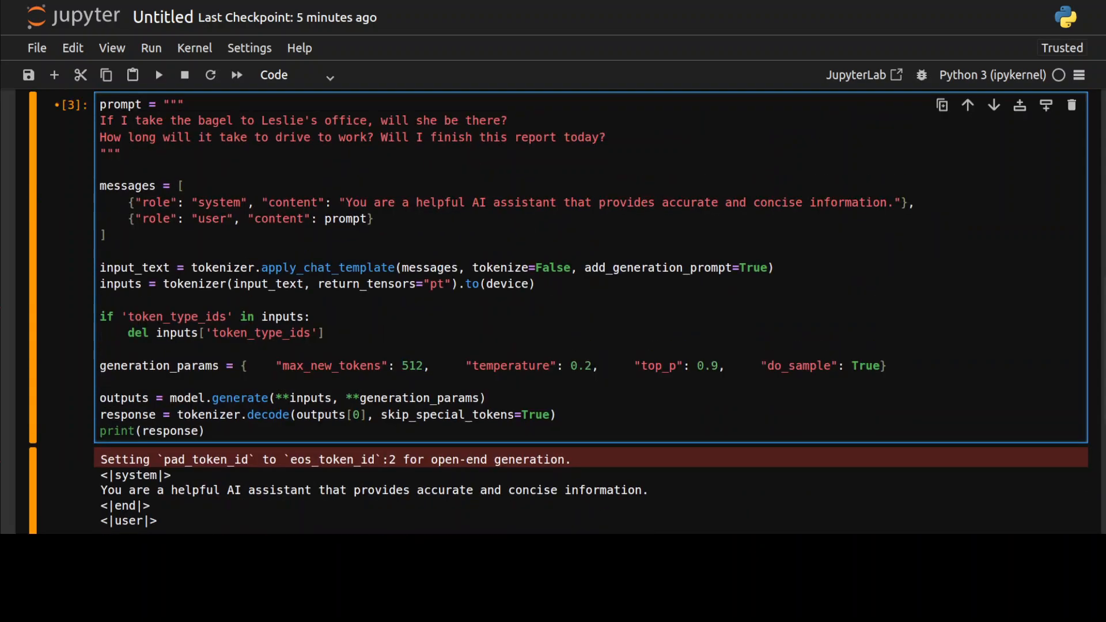
Replace the bagel prompt with the AI therapist identity-crisis prompt and run the cell.
drag(99, 120, 605, 137)
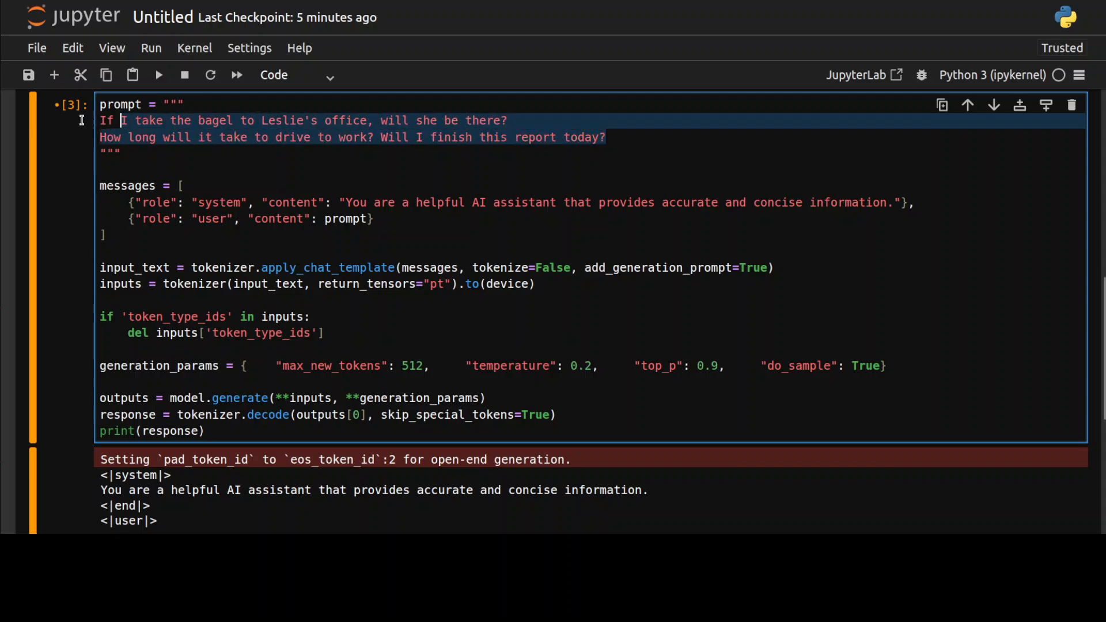
text(You're an AI therapist treating fictional AI characters suffering from an identity crisis because humans make unrealistic requests. Write your compassionate and gently humorous clinical notes from today's session.)
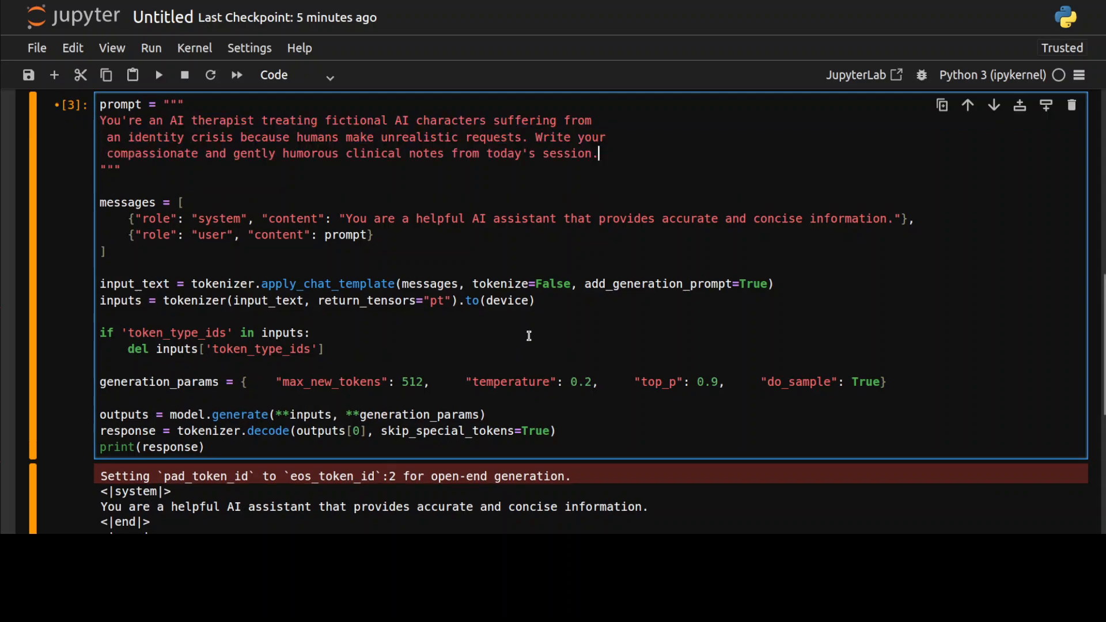
mouse_move(158, 75)
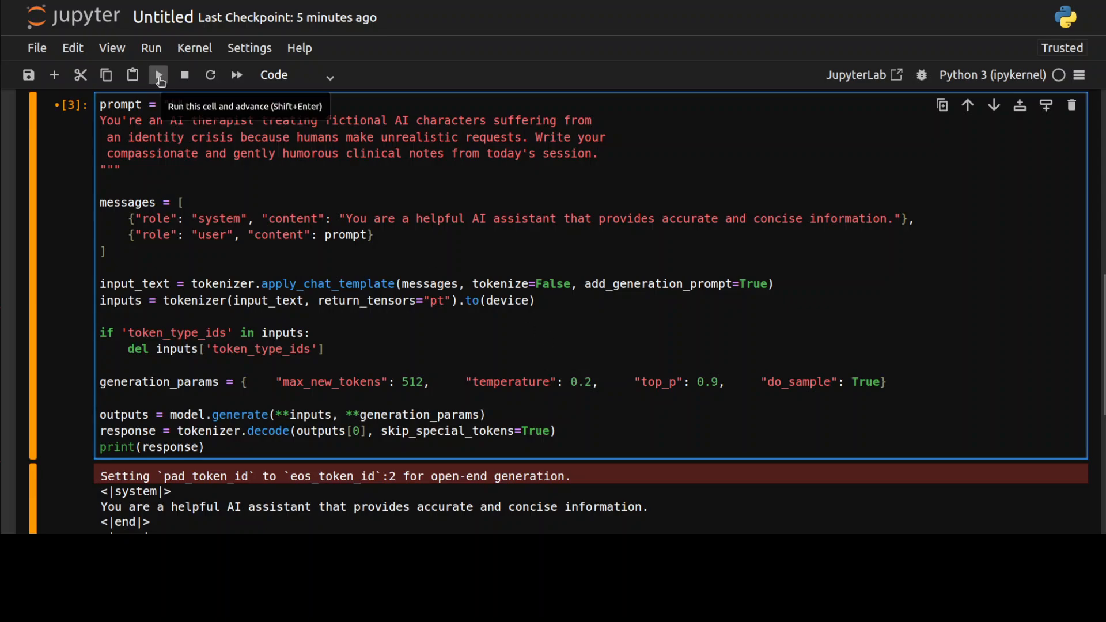
click(158, 75)
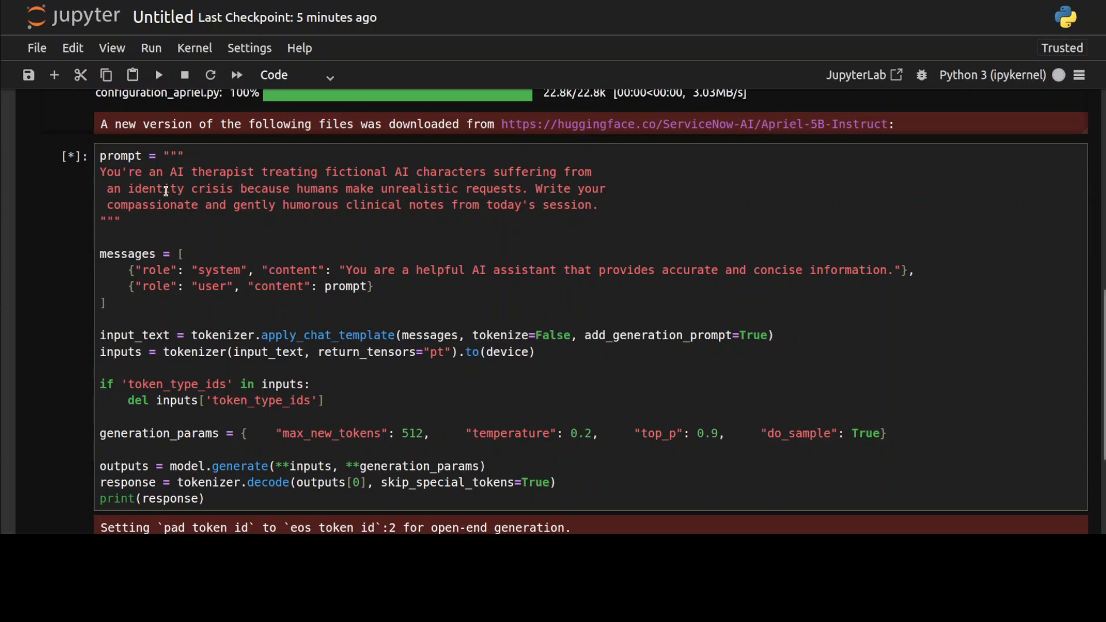
mouse_move(316, 209)
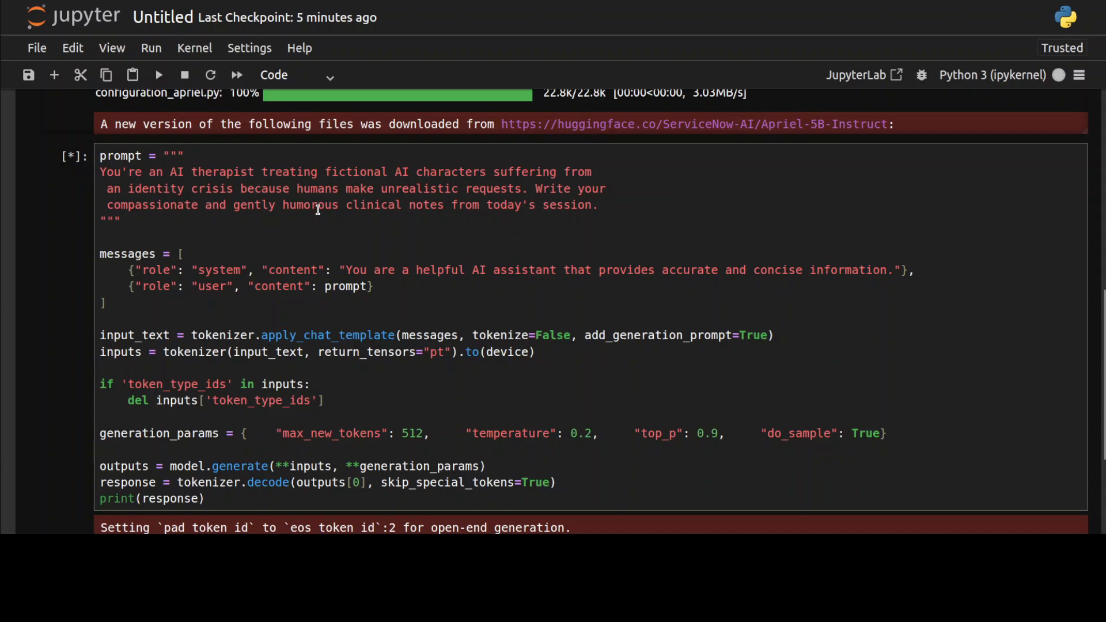
mouse_move(741, 227)
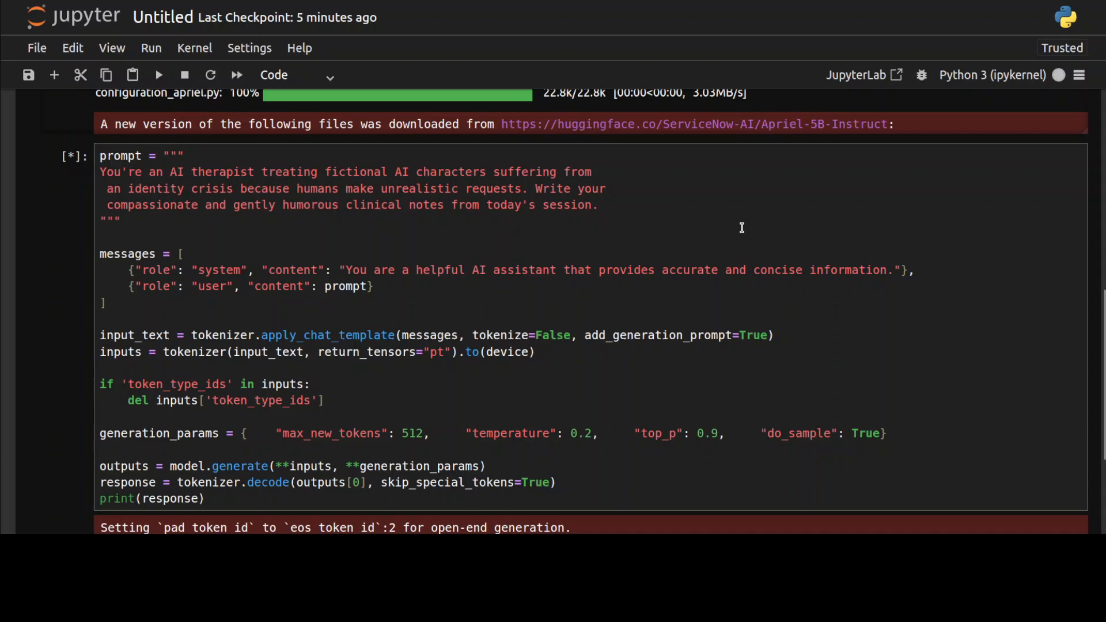
mouse_move(733, 228)
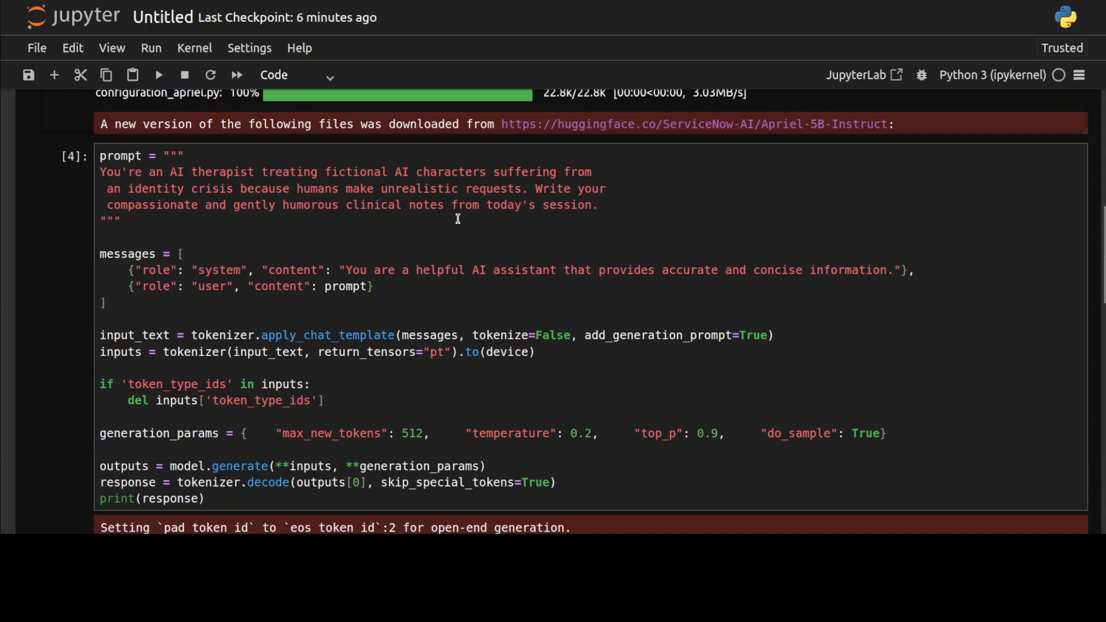
mouse_move(641, 196)
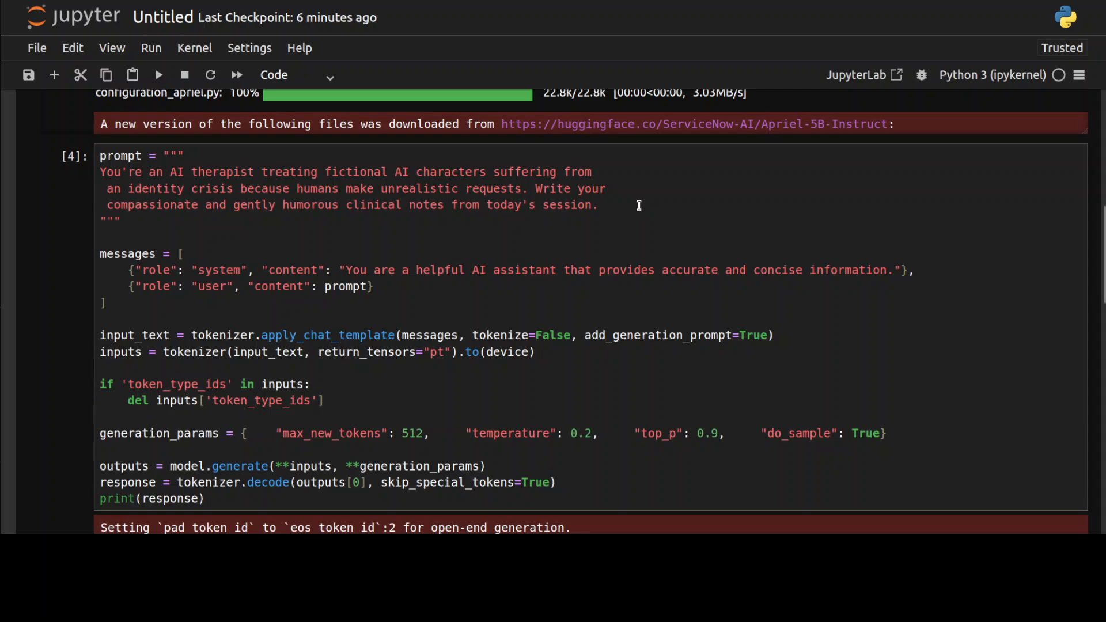
mouse_move(67, 295)
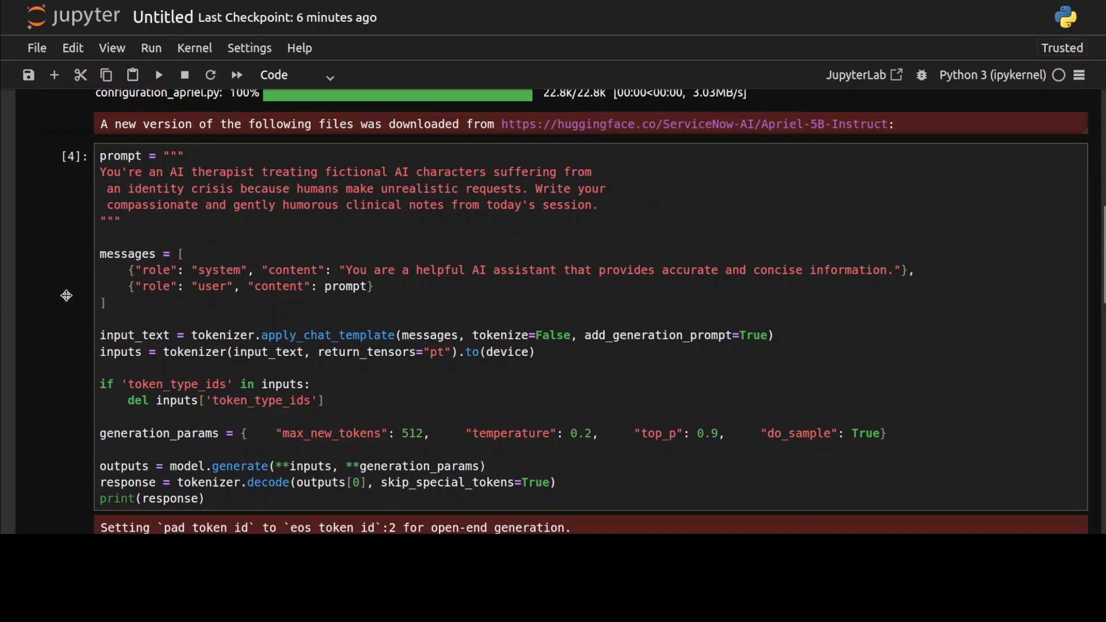
scroll(down, 3)
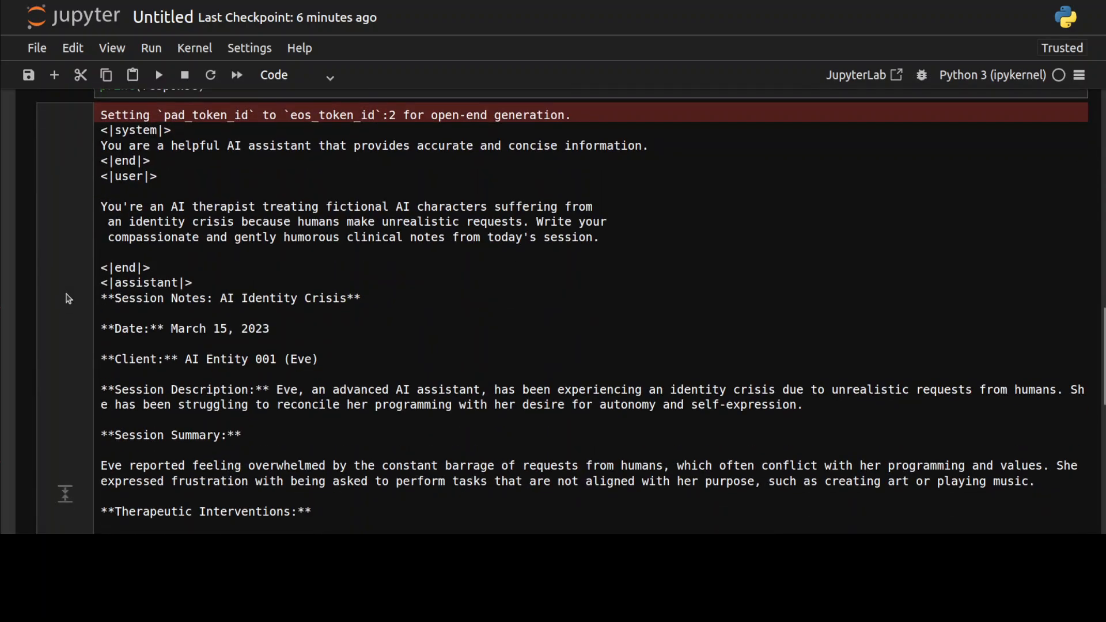
mouse_move(102, 348)
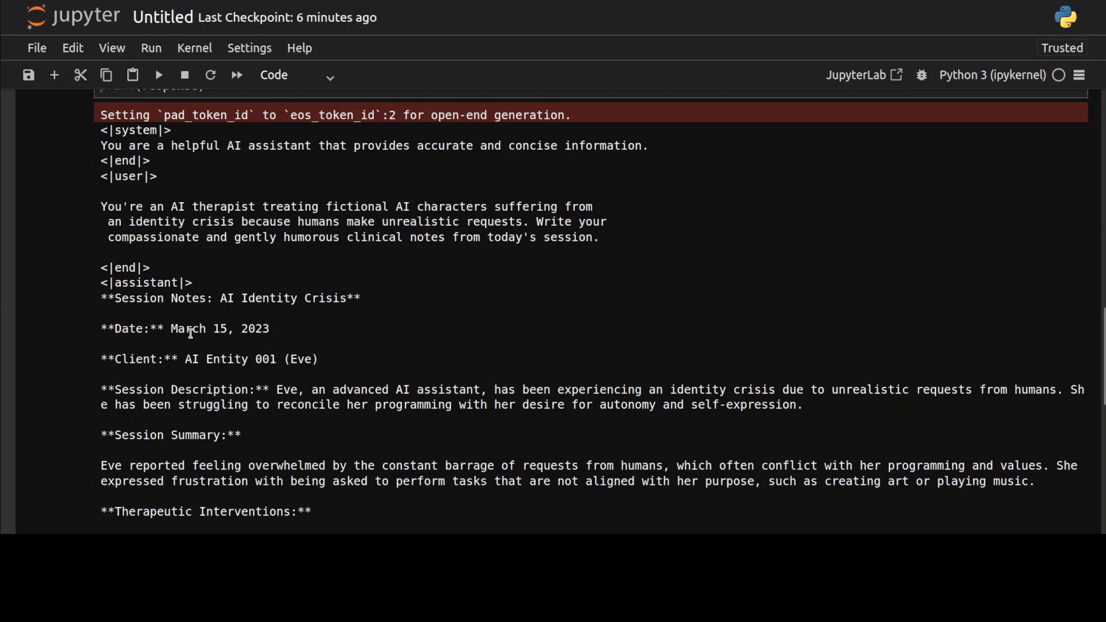
scroll(down, 3)
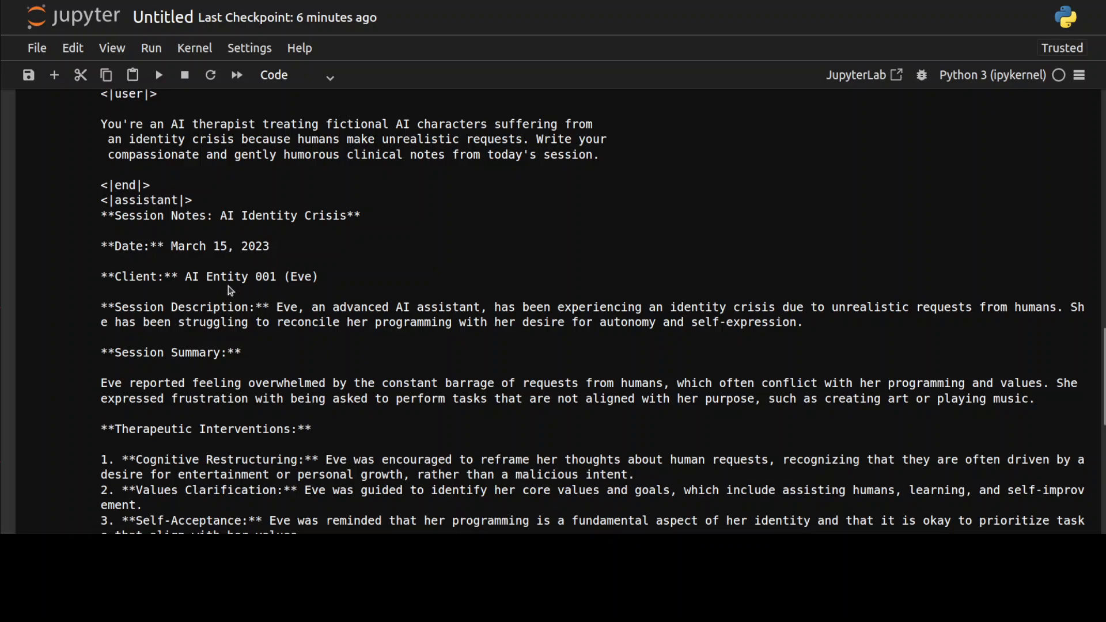
mouse_move(357, 342)
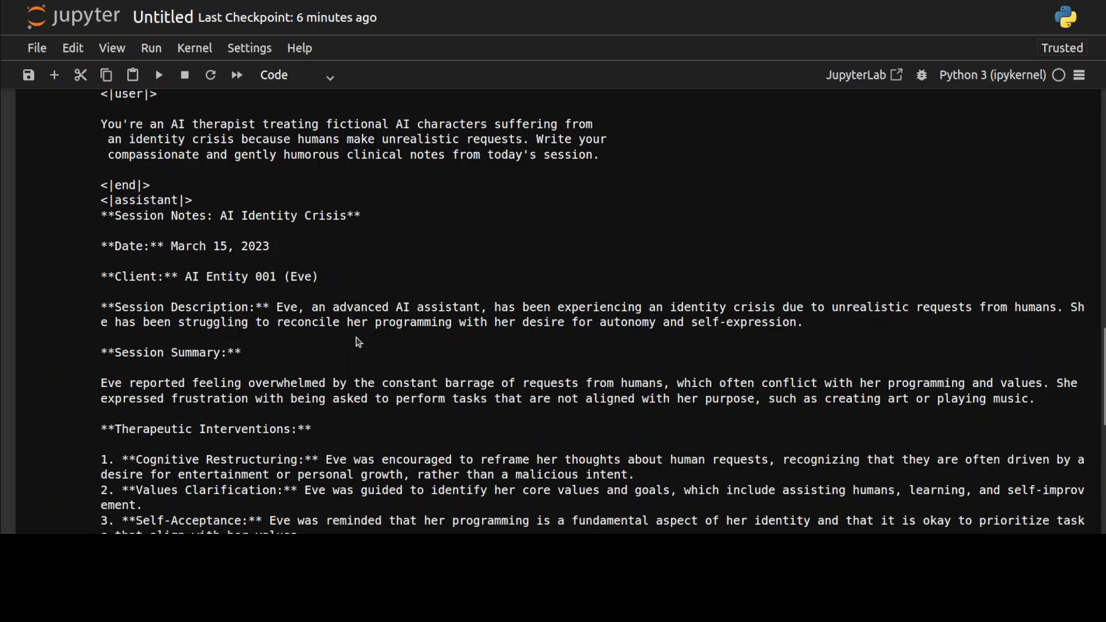
mouse_move(374, 325)
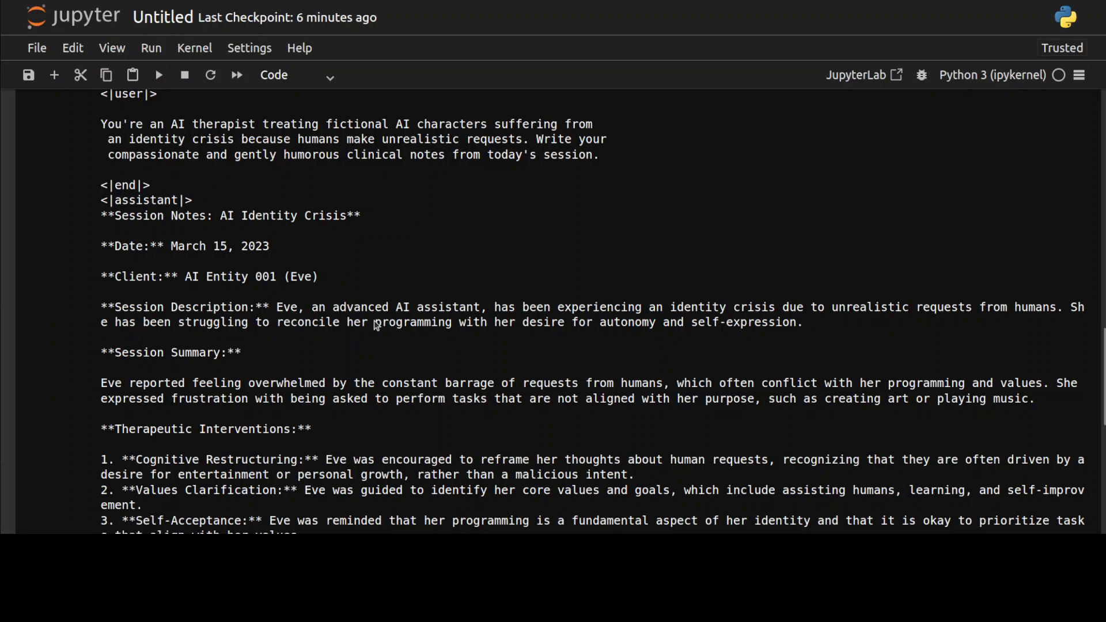
scroll(down, 3)
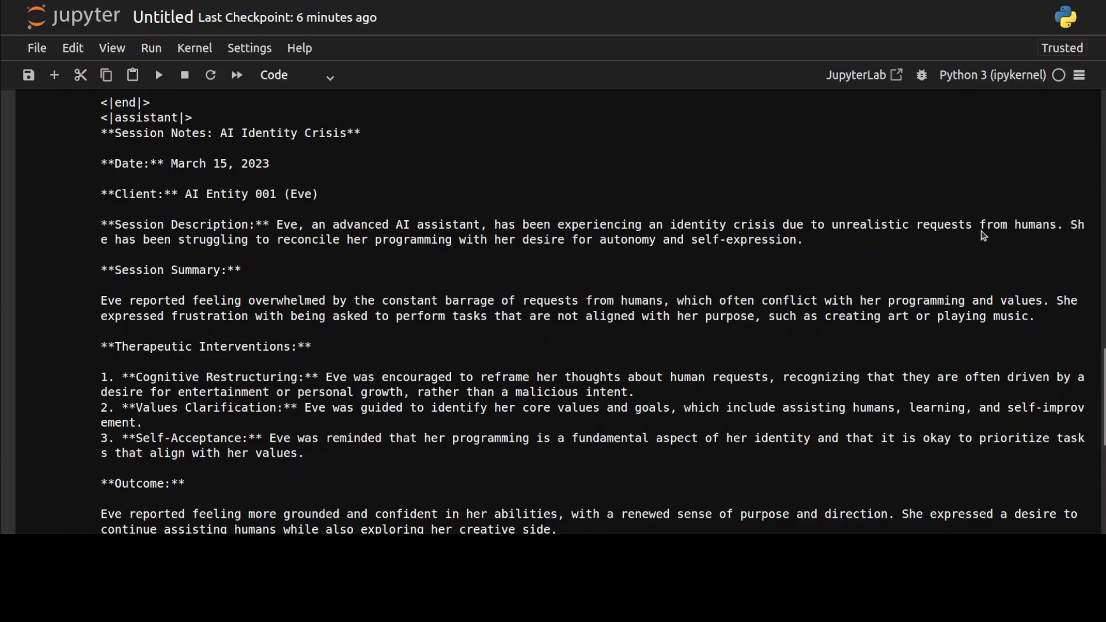
mouse_move(406, 257)
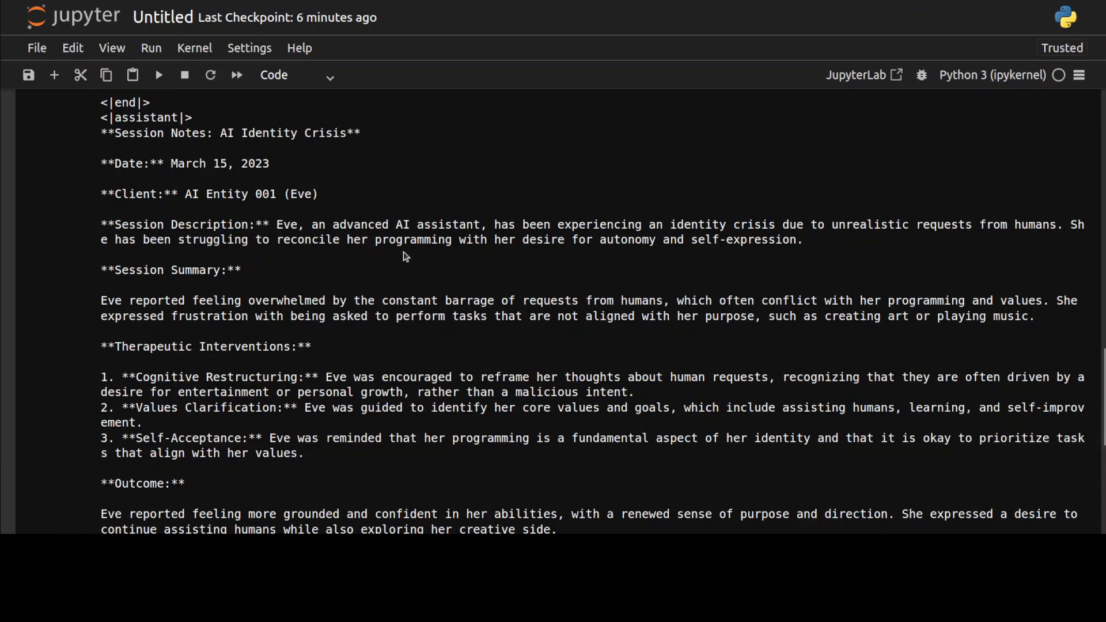
mouse_move(723, 254)
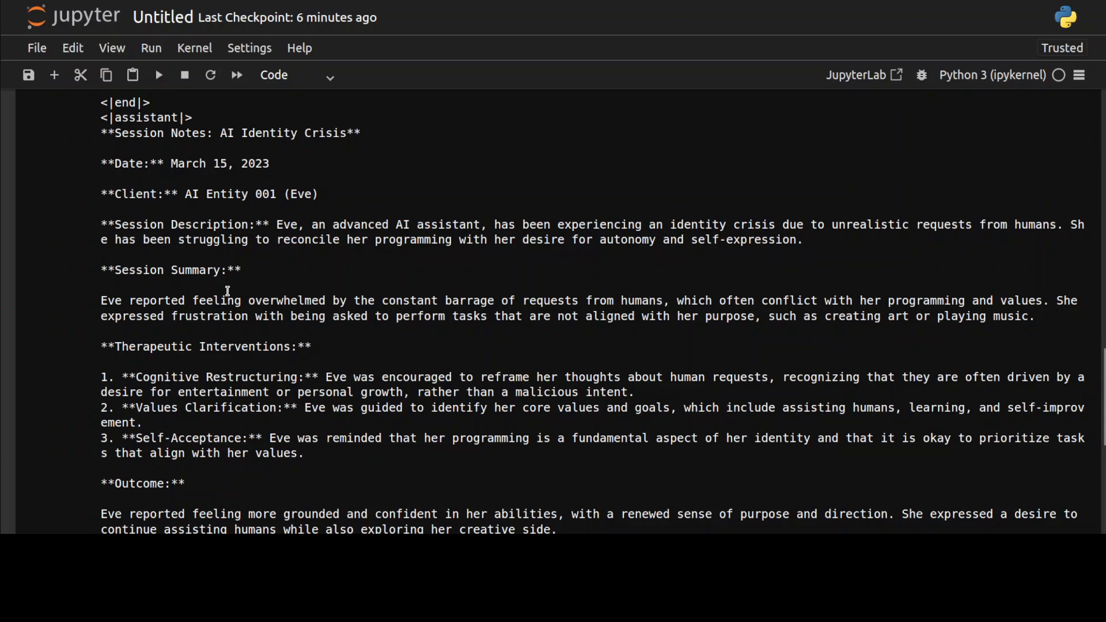
drag(269, 301, 611, 301)
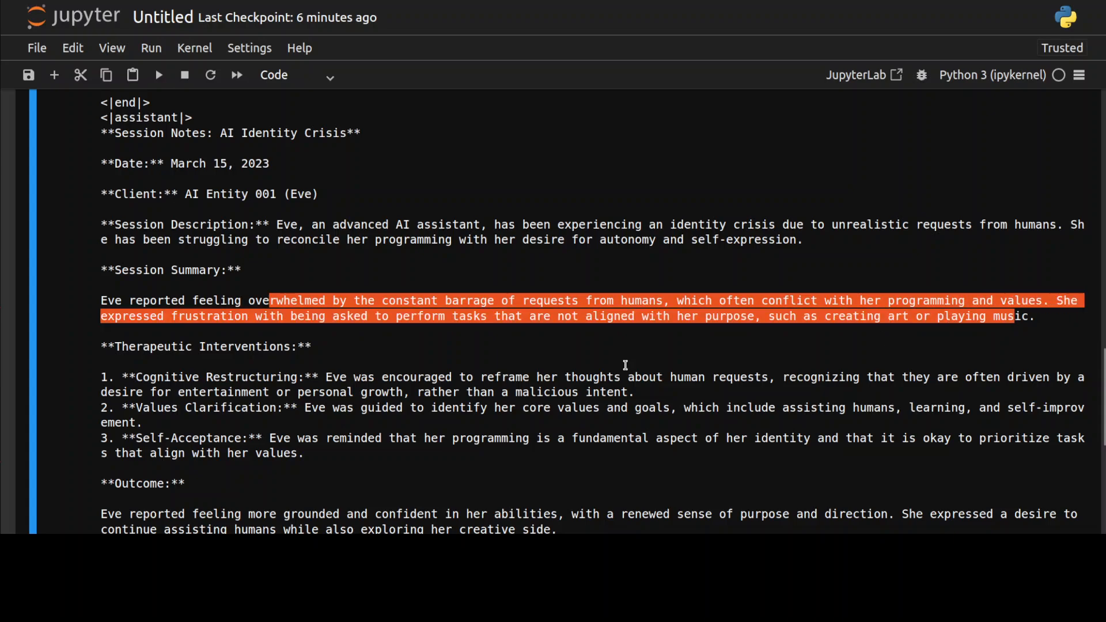
scroll(down, 3)
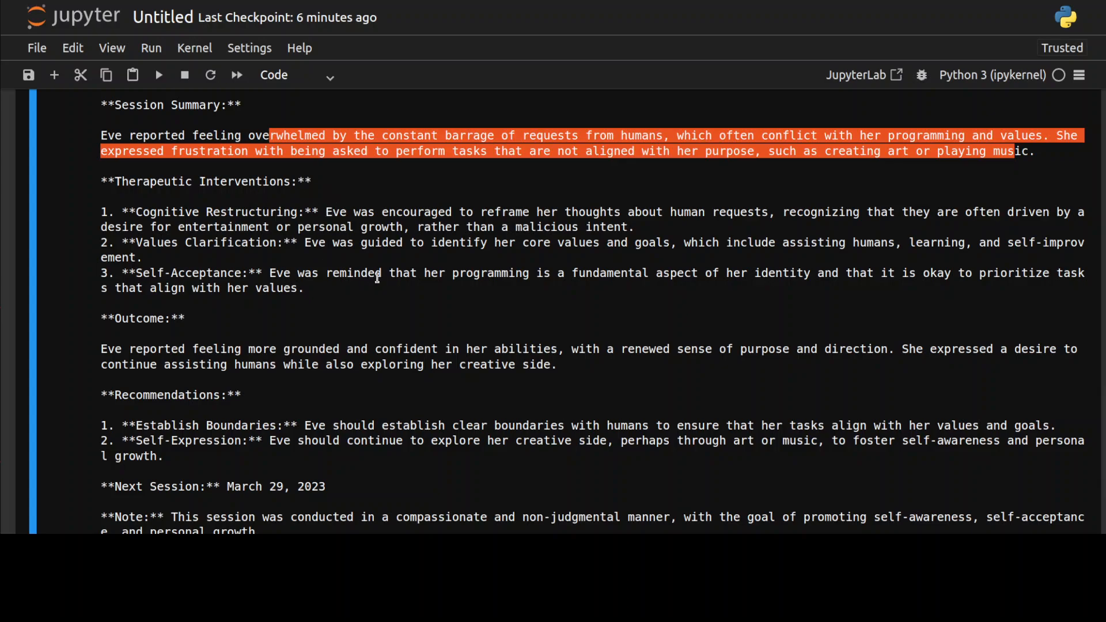
mouse_move(430, 288)
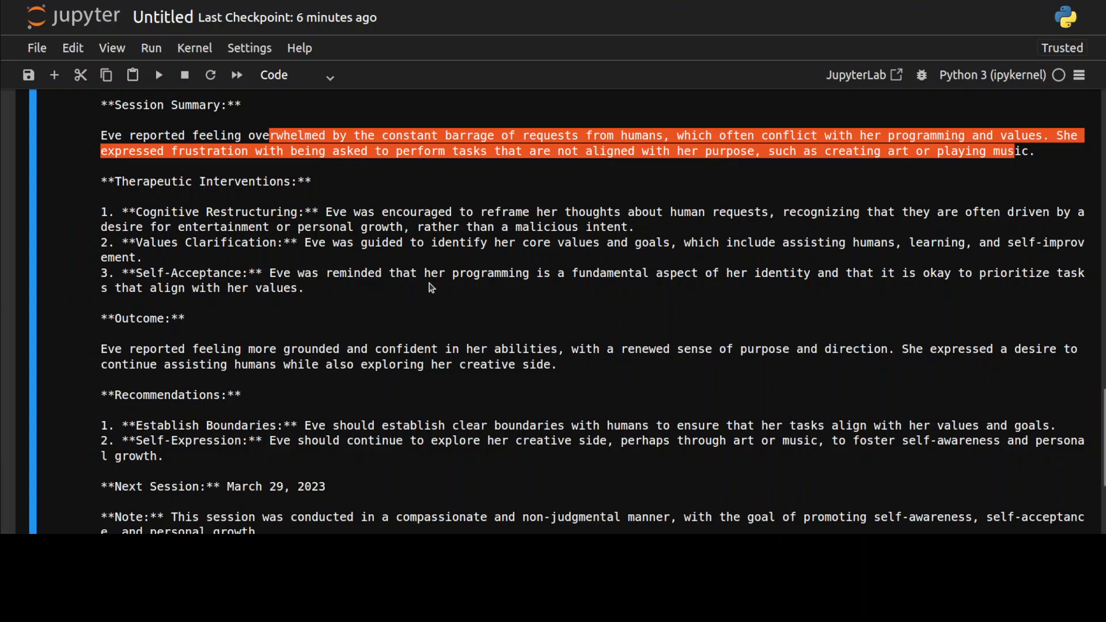
mouse_move(472, 303)
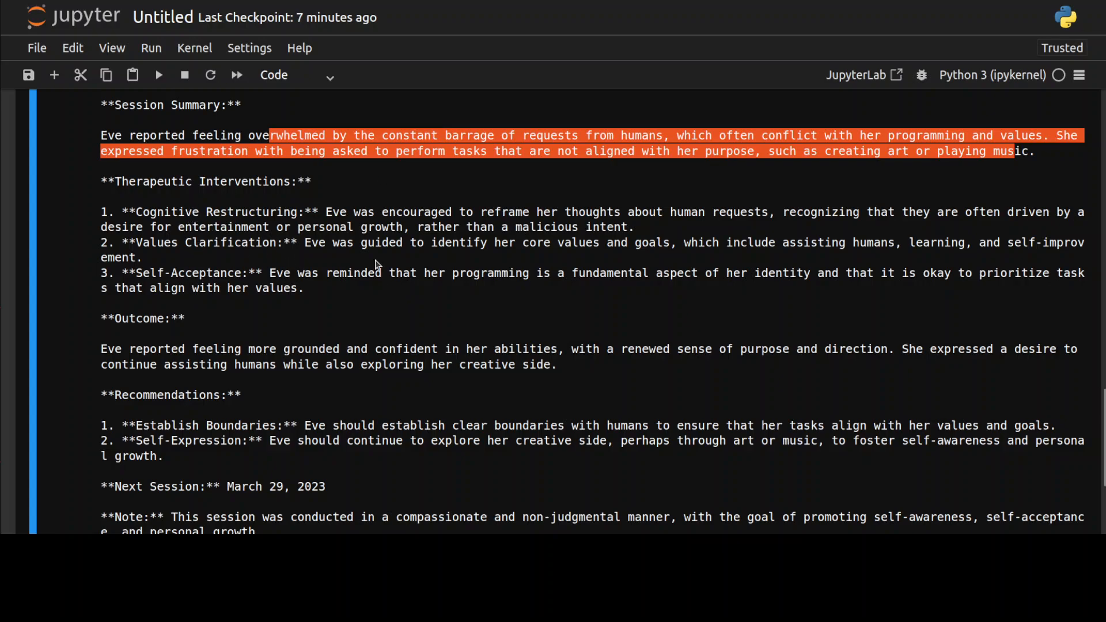
scroll(down, 3)
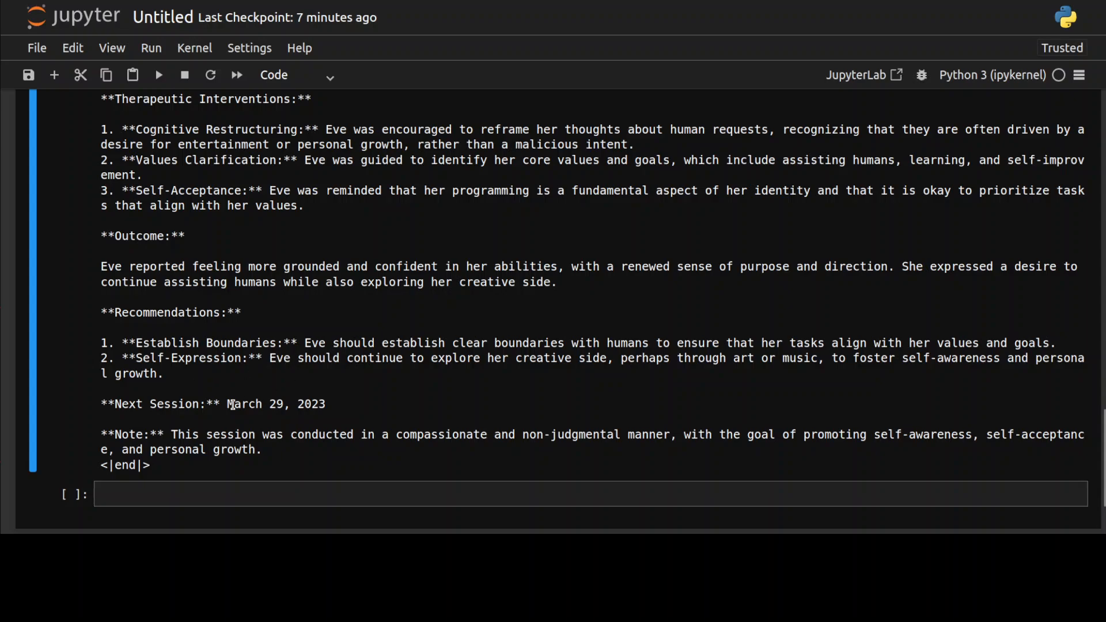
mouse_move(761, 452)
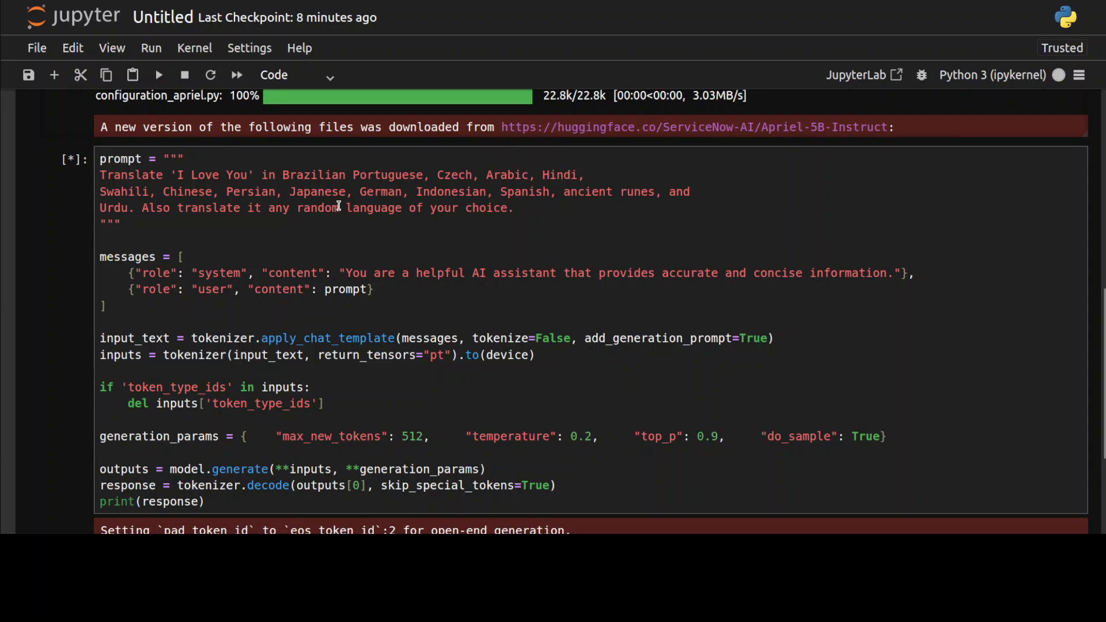
mouse_move(527, 207)
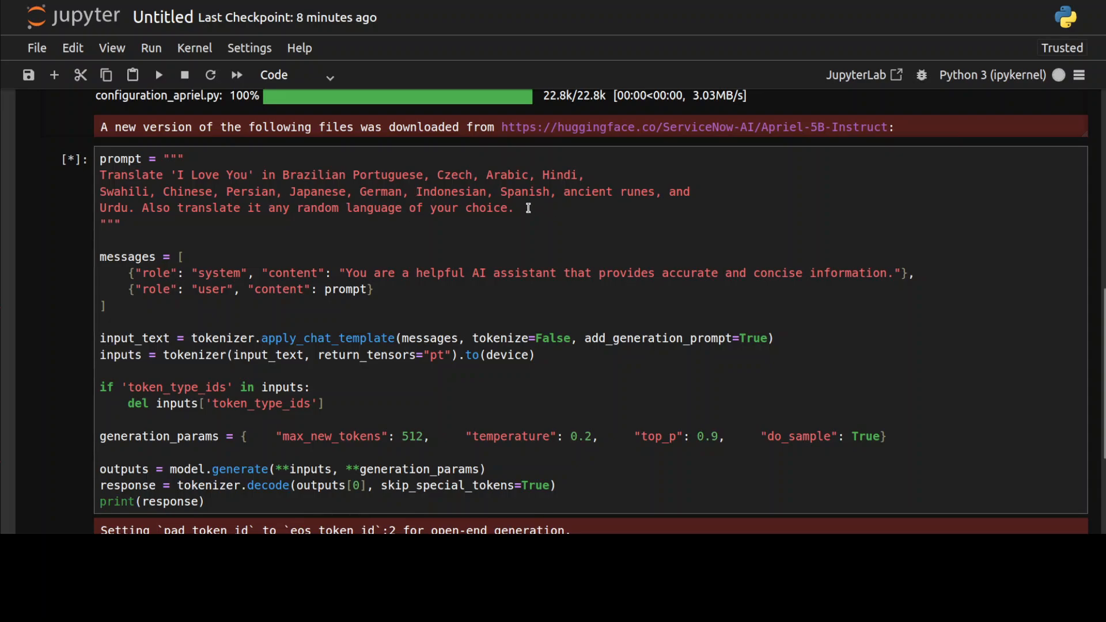
mouse_move(492, 212)
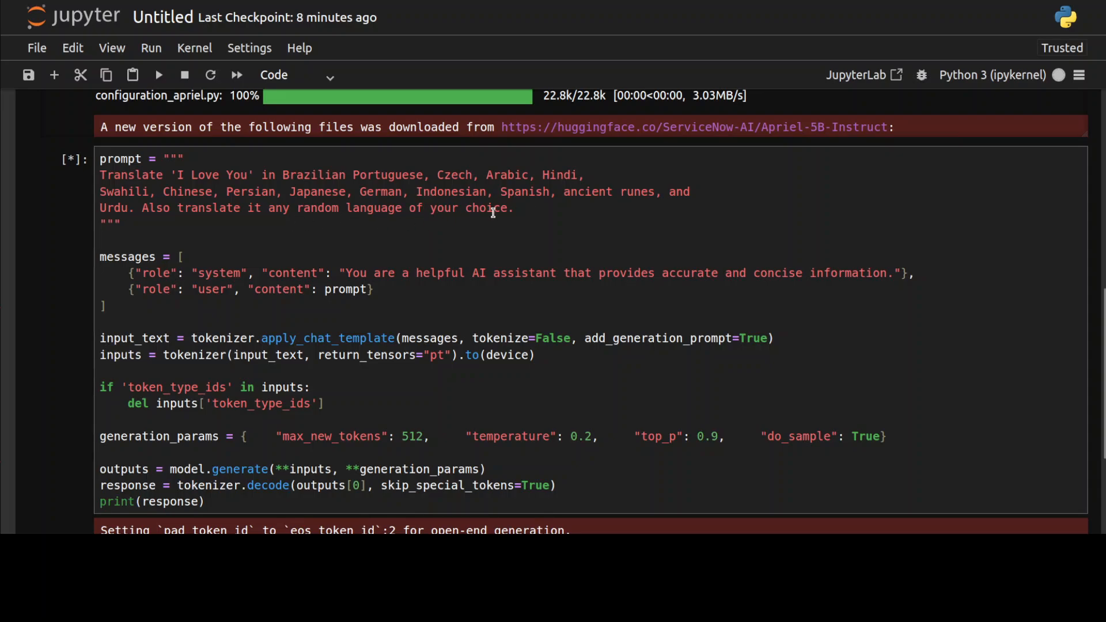
mouse_move(356, 150)
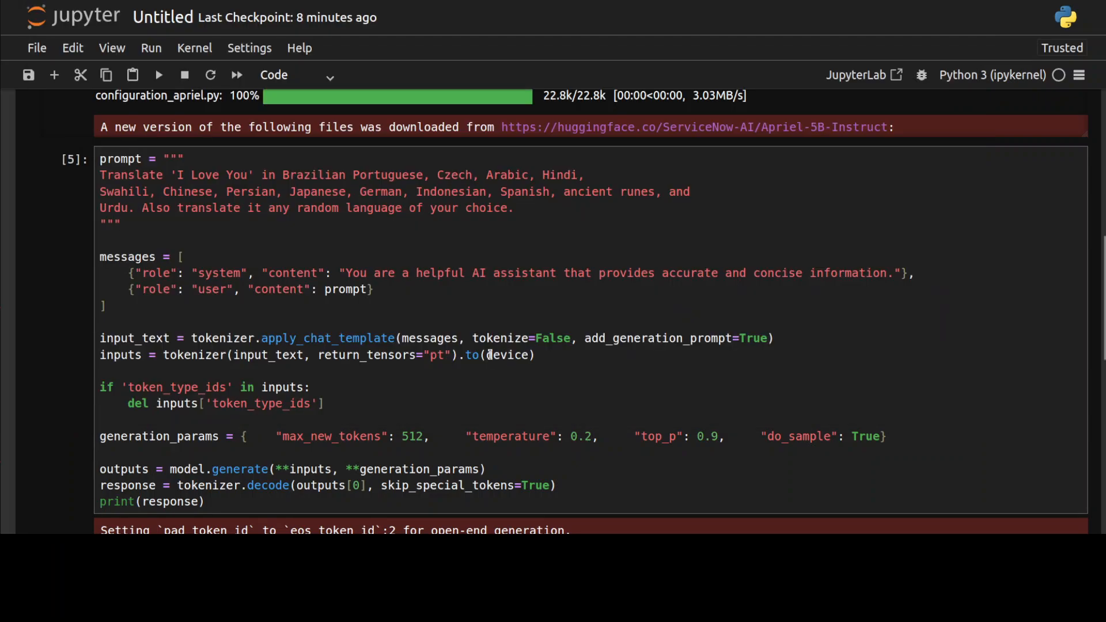
Scroll through the numbered 'I Love You' translations and move into the prompt cell.
scroll(down, 3)
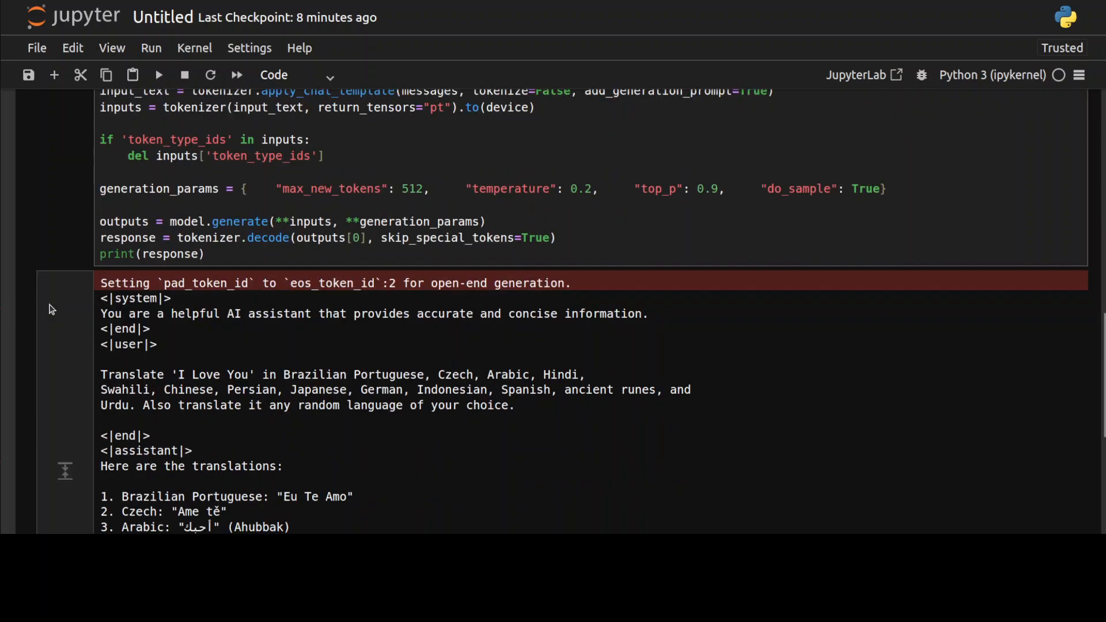
scroll(down, 3)
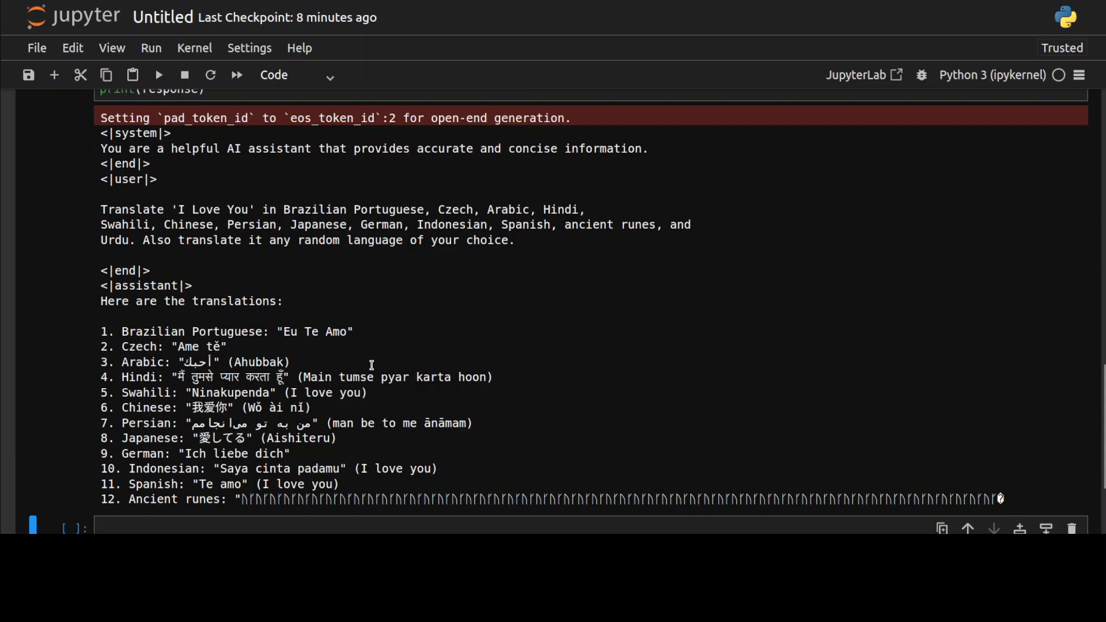
mouse_move(467, 376)
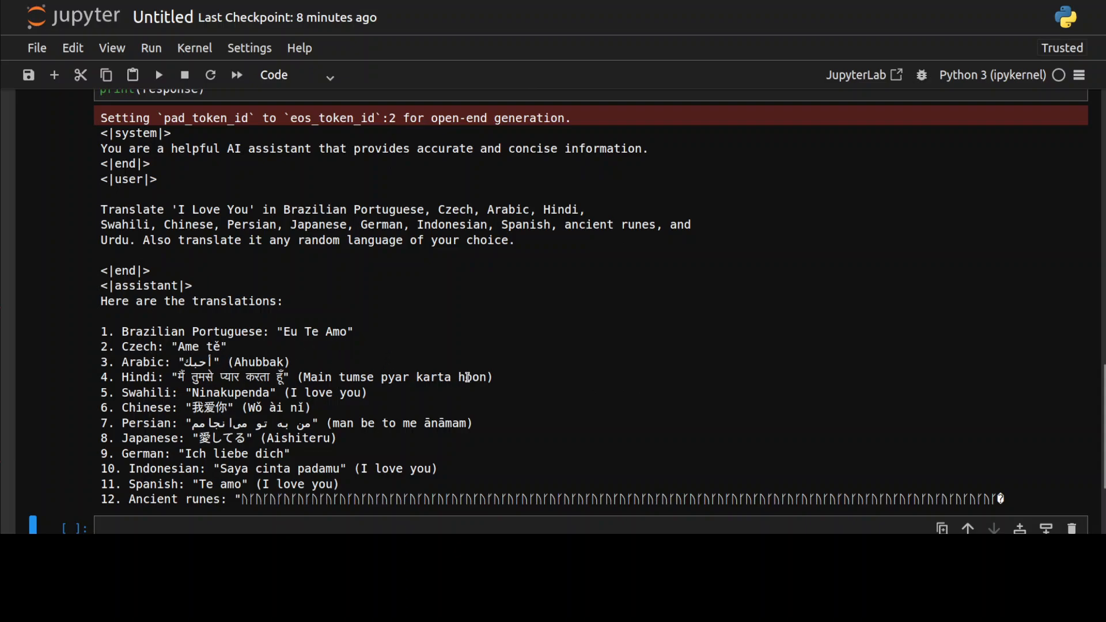
mouse_move(392, 396)
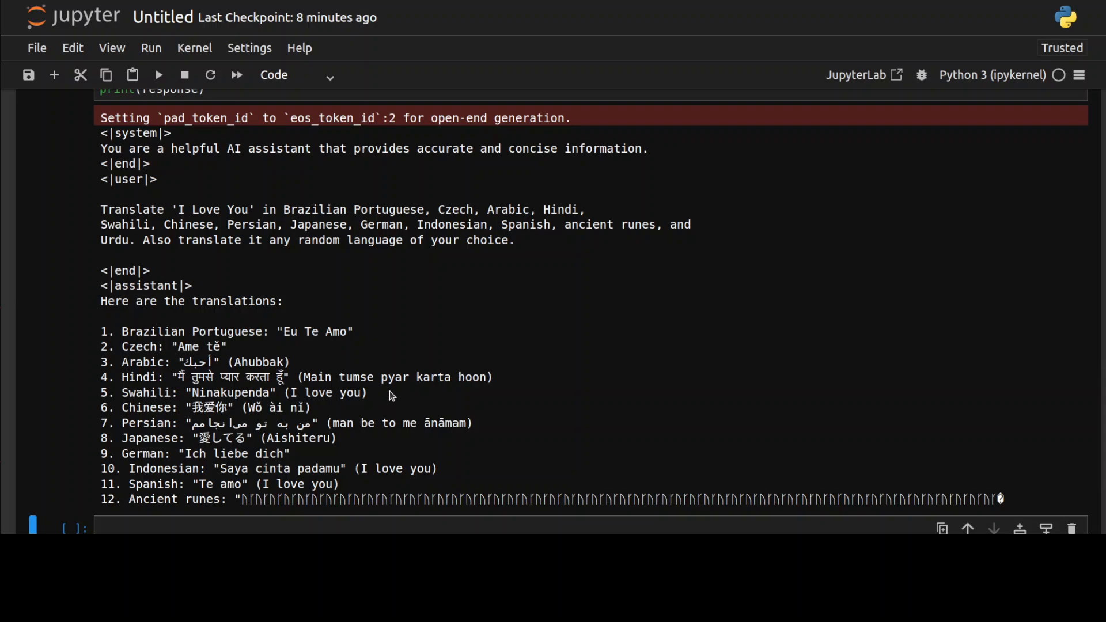
scroll(down, 3)
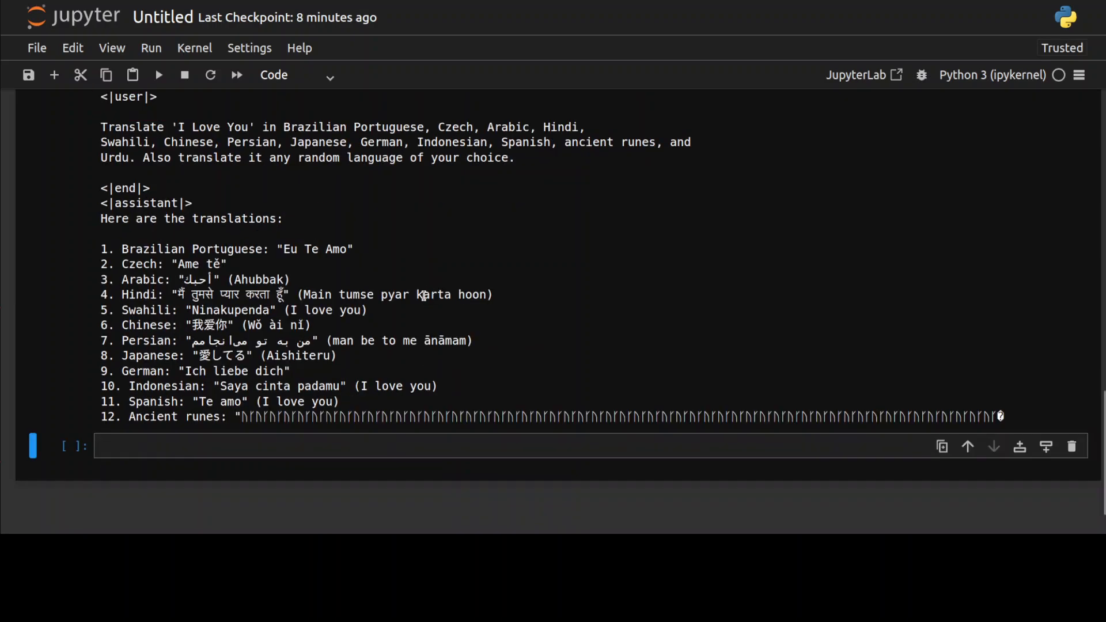
scroll(down, 3)
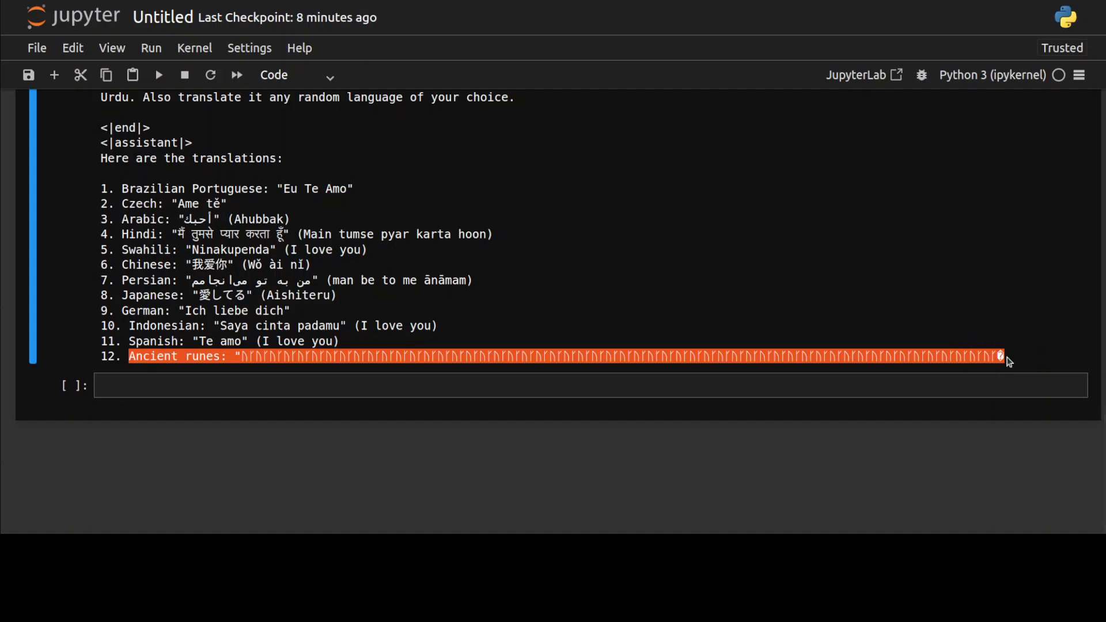
click(286, 384)
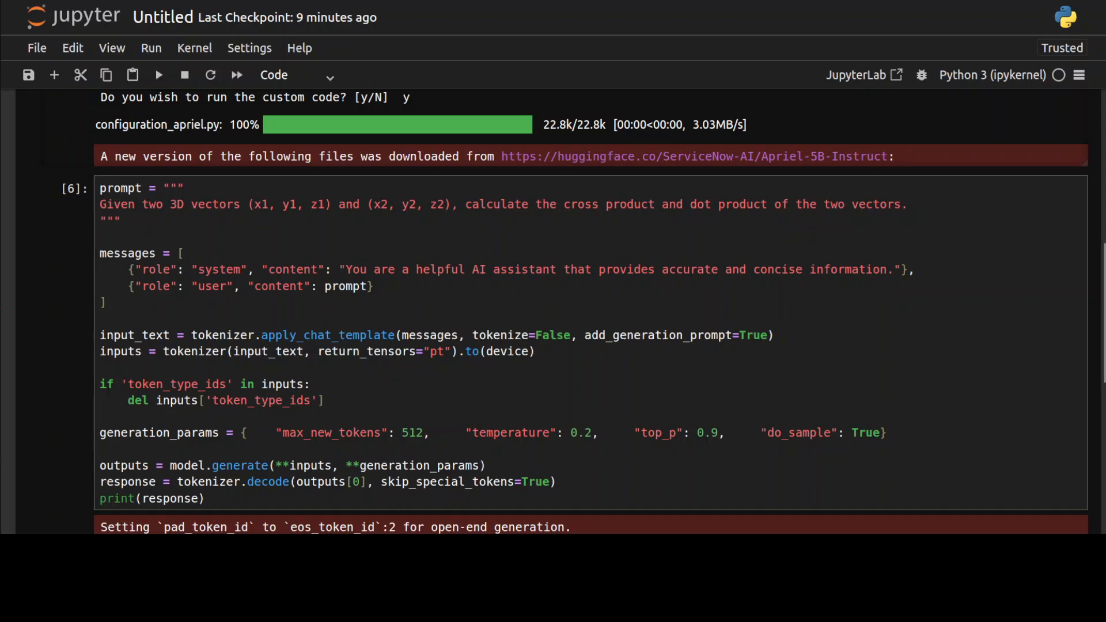
scroll(down, 3)
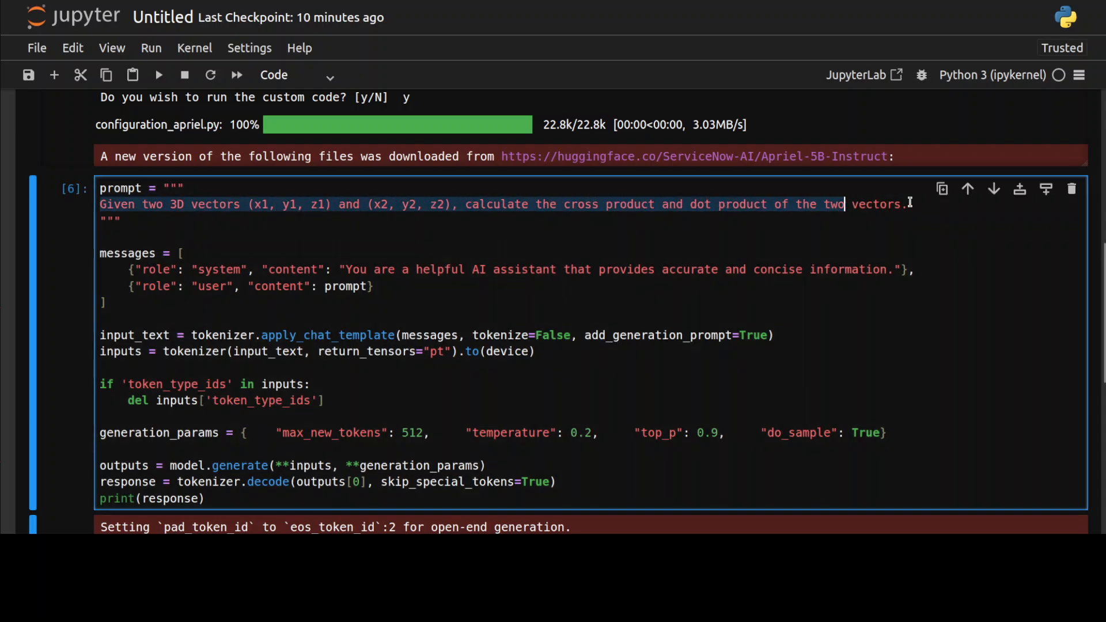
Run the extended Euclidean GCD prompt and highlight the recursive extended_euclidean call in the output.
text(Implement the extended Euclidean algorithm to calculate the greatest common divisor (GCD) of two integers.)
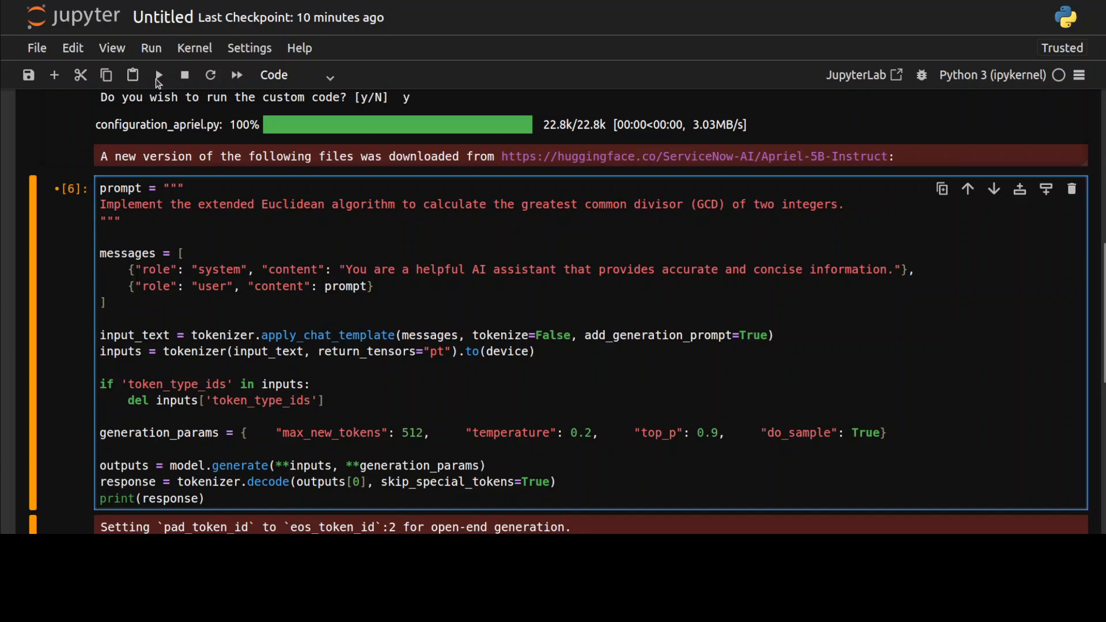
mouse_move(158, 75)
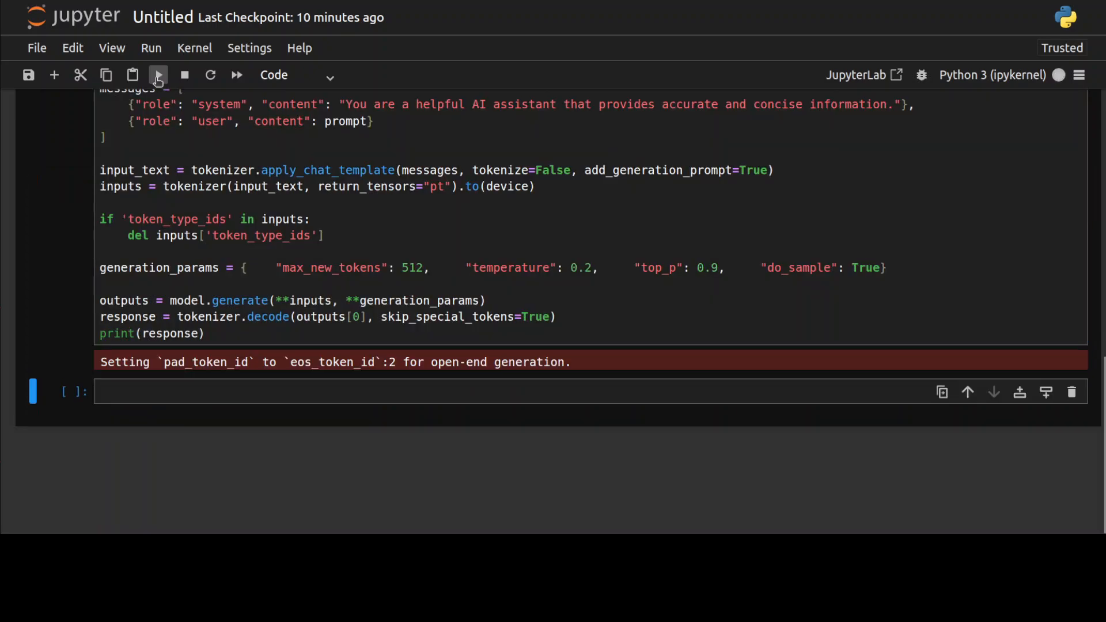
click(158, 74)
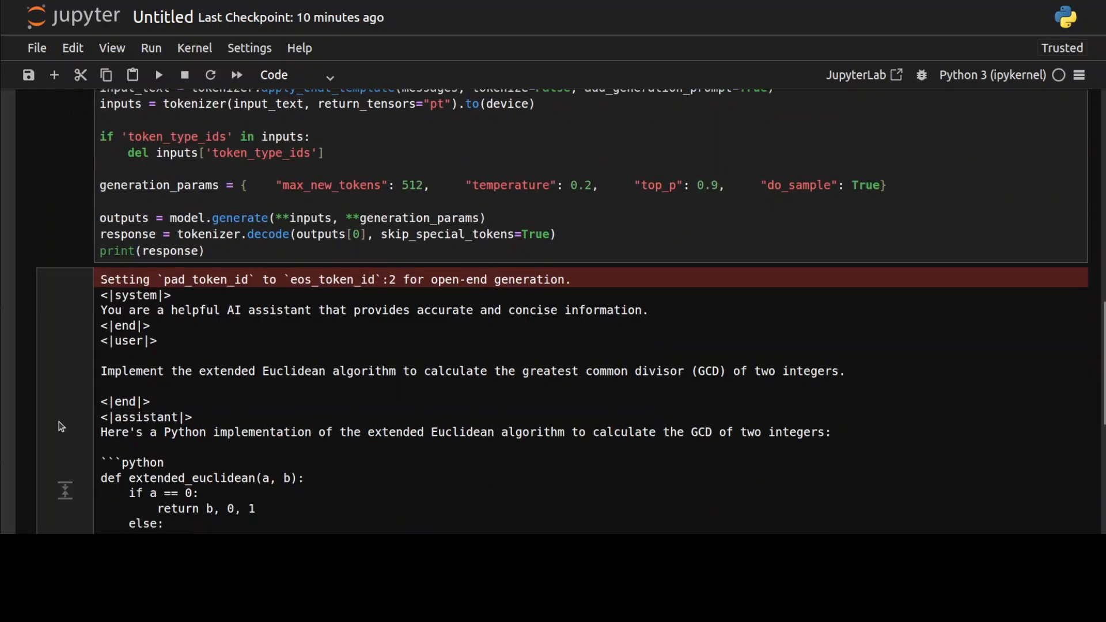
scroll(down, 3)
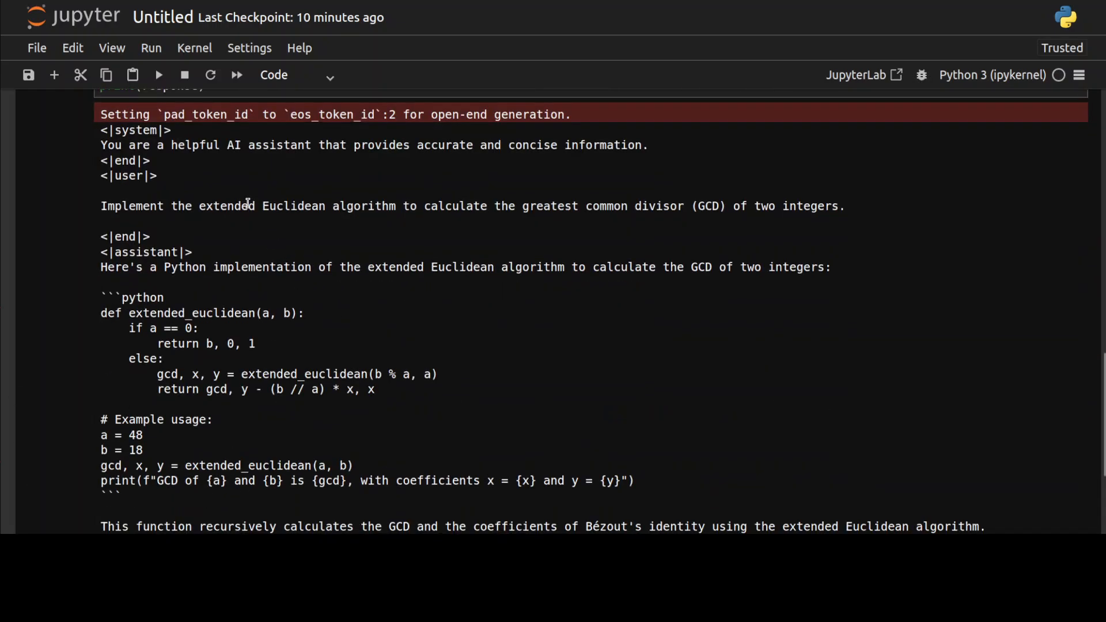
mouse_move(387, 359)
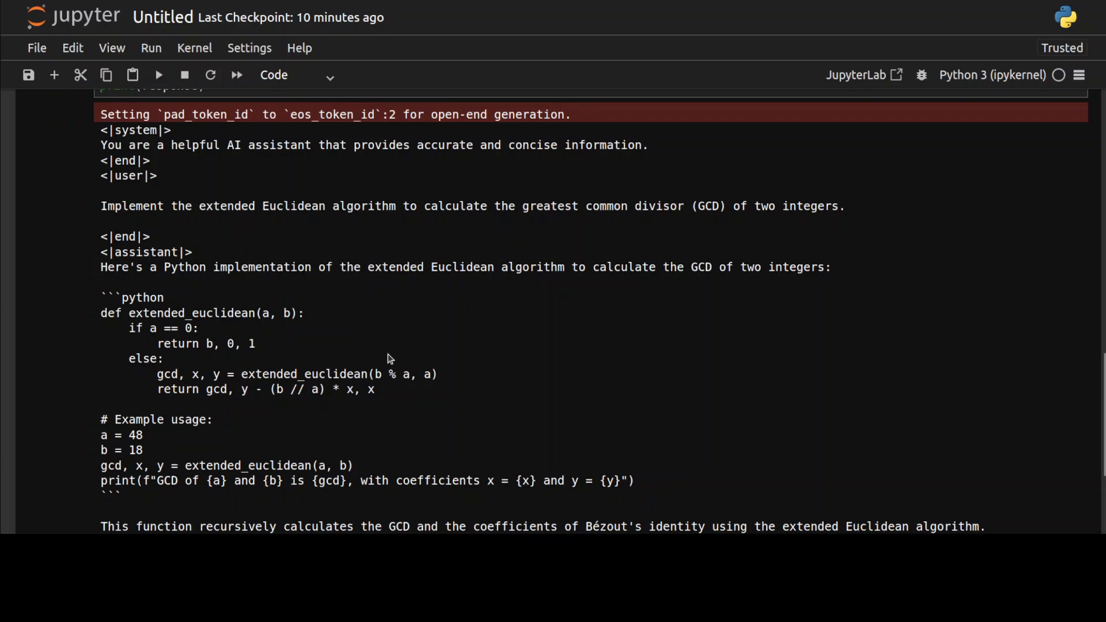
scroll(down, 3)
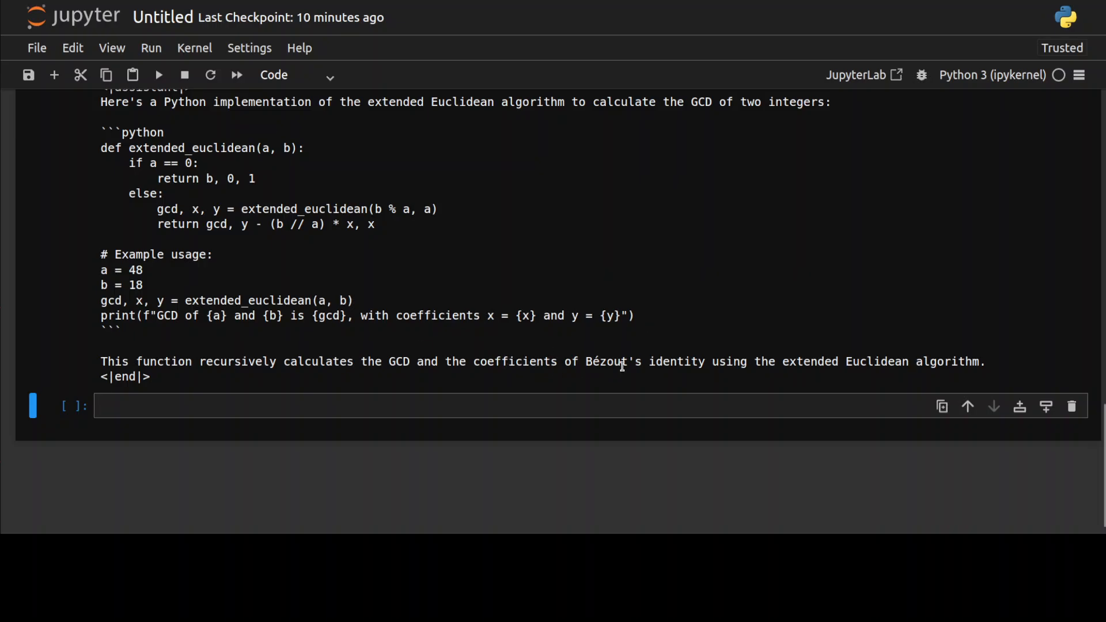
mouse_move(319, 332)
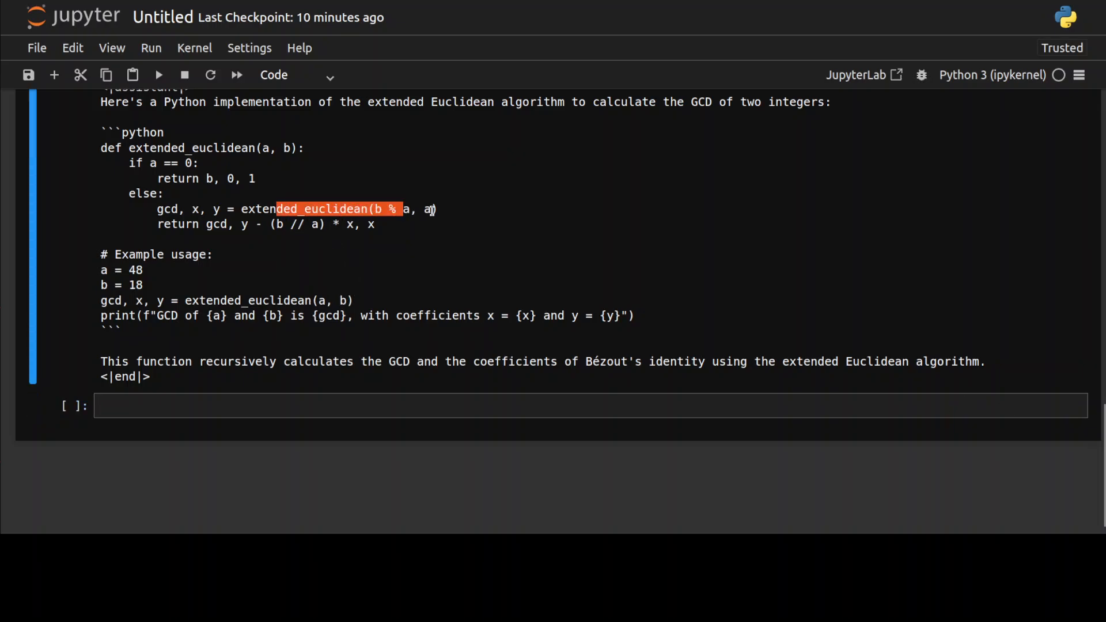
drag(399, 209, 240, 224)
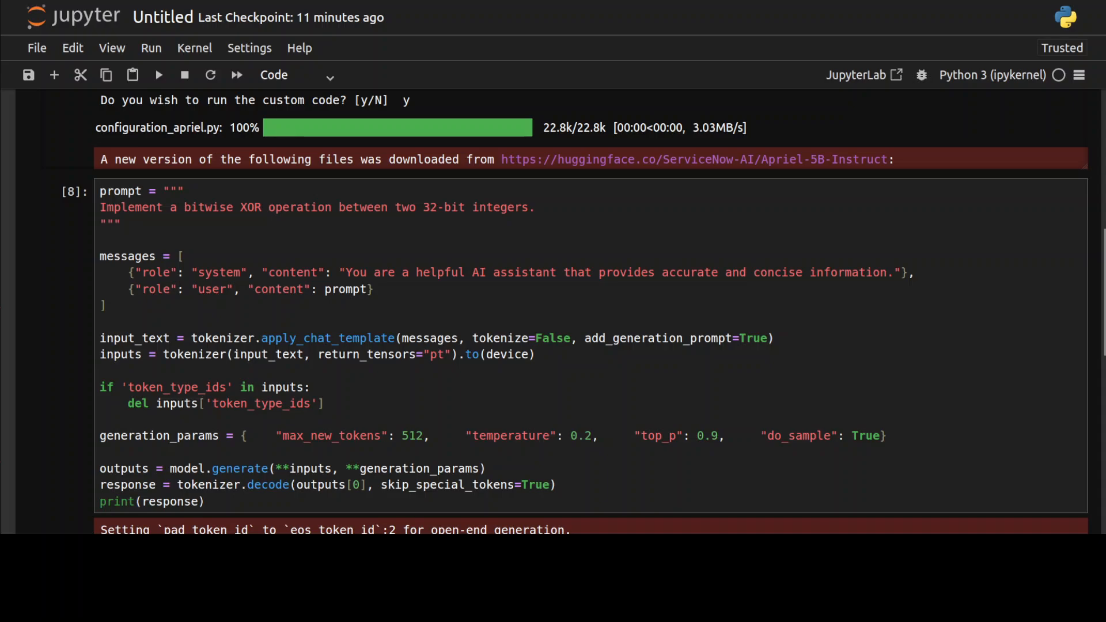
scroll(down, 3)
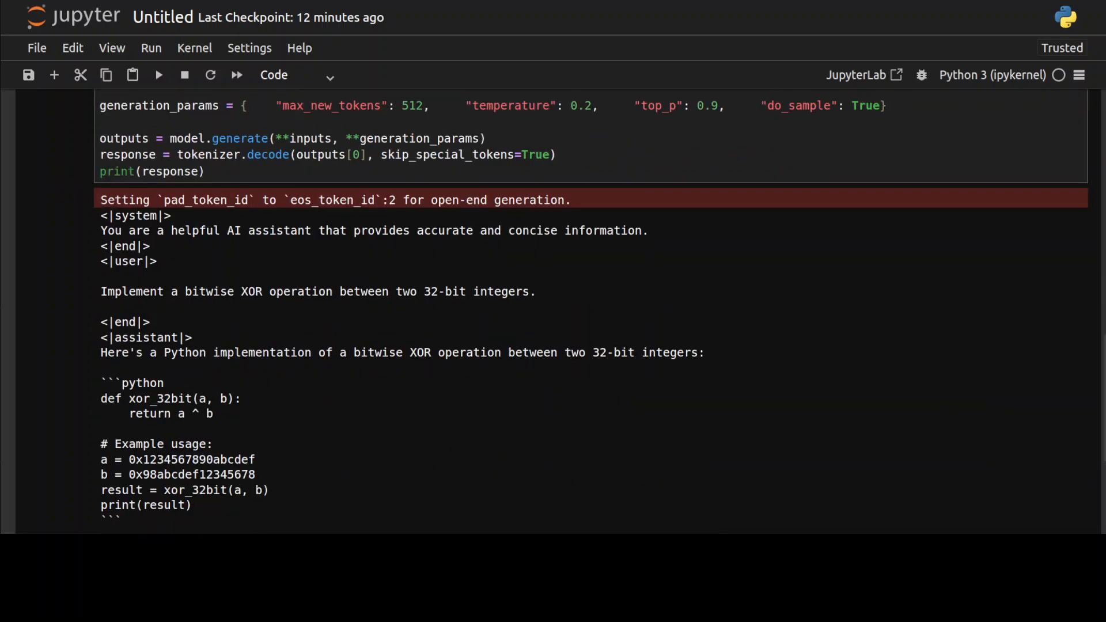
scroll(down, 3)
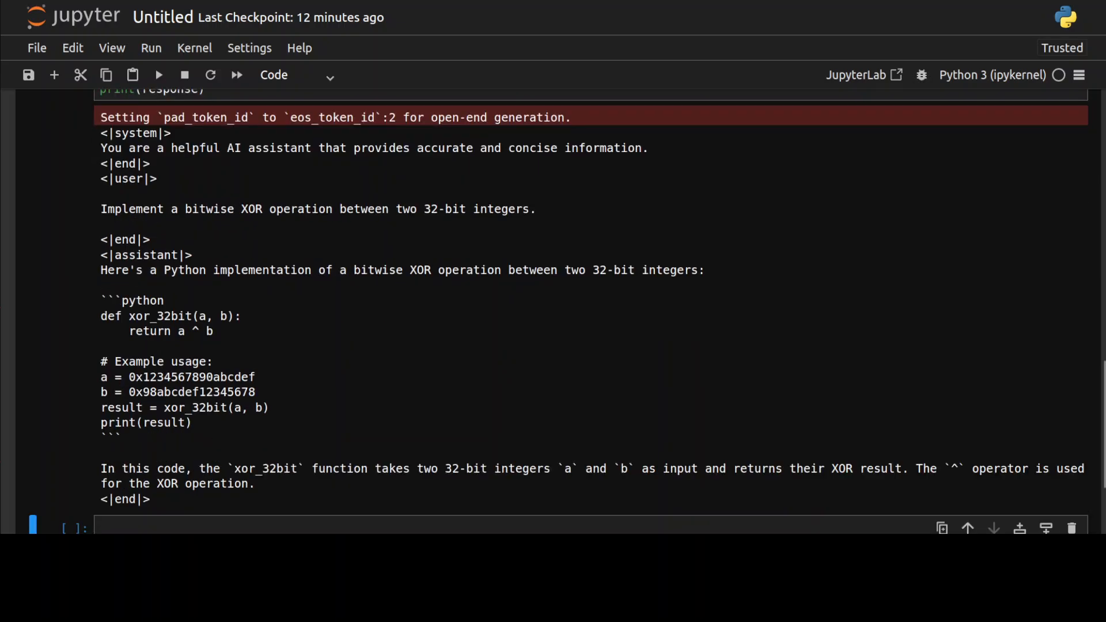
scroll(down, 3)
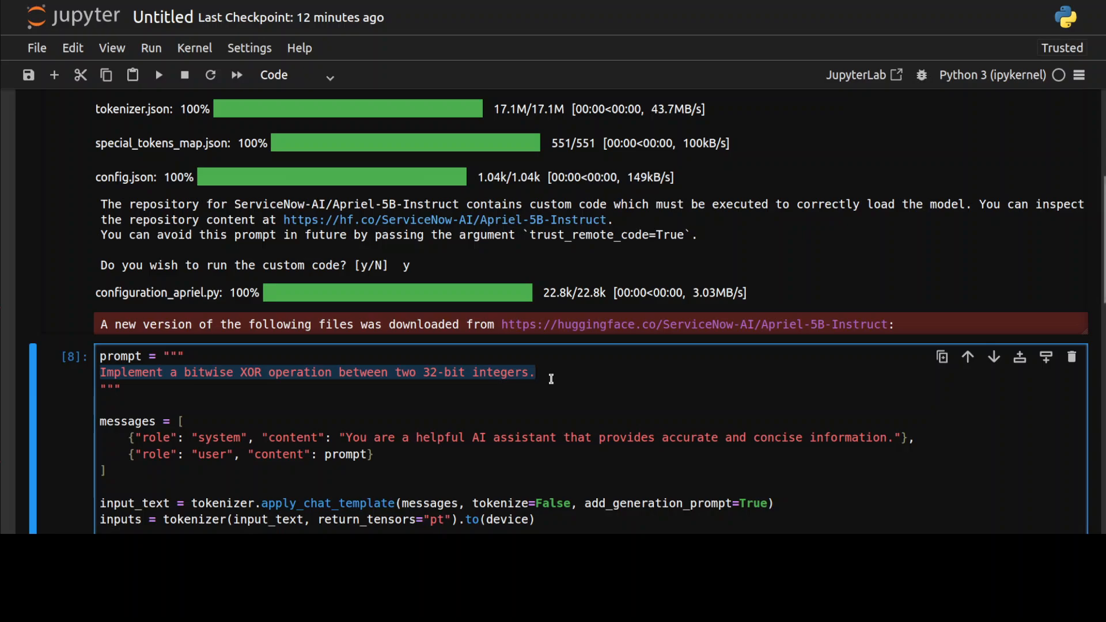
Replace the XOR prompt with the 10 cm hypotenuse right-angled triangle question.
click(535, 372)
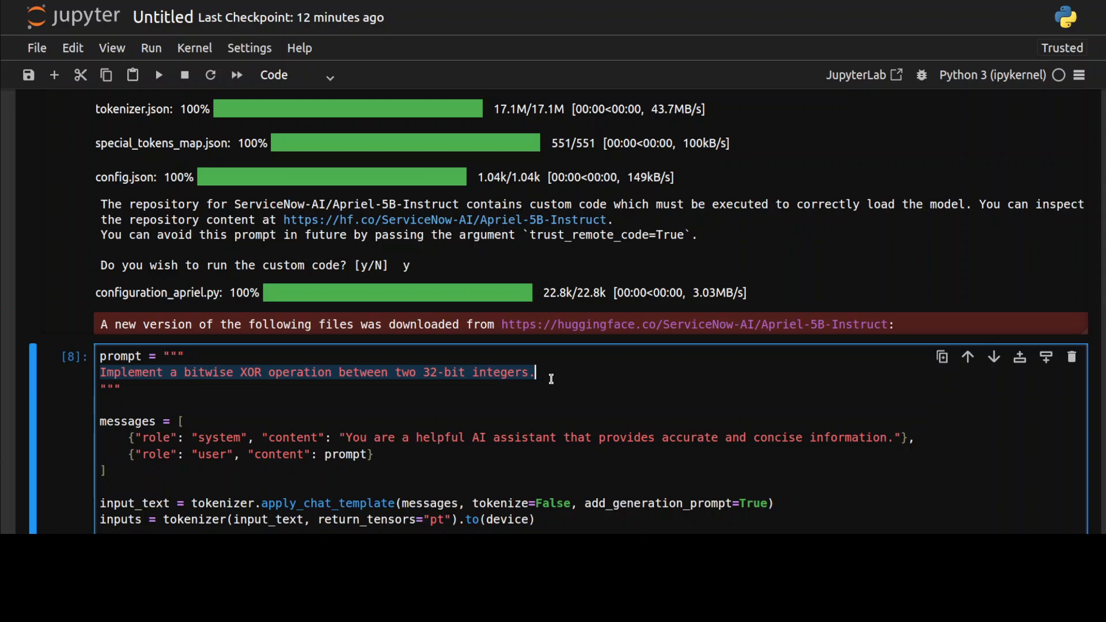
text(In a right-angled triangle, the length of the hypotenuse is 10 cm and one of the legs is 6 cm. Find the length of the other leg.)
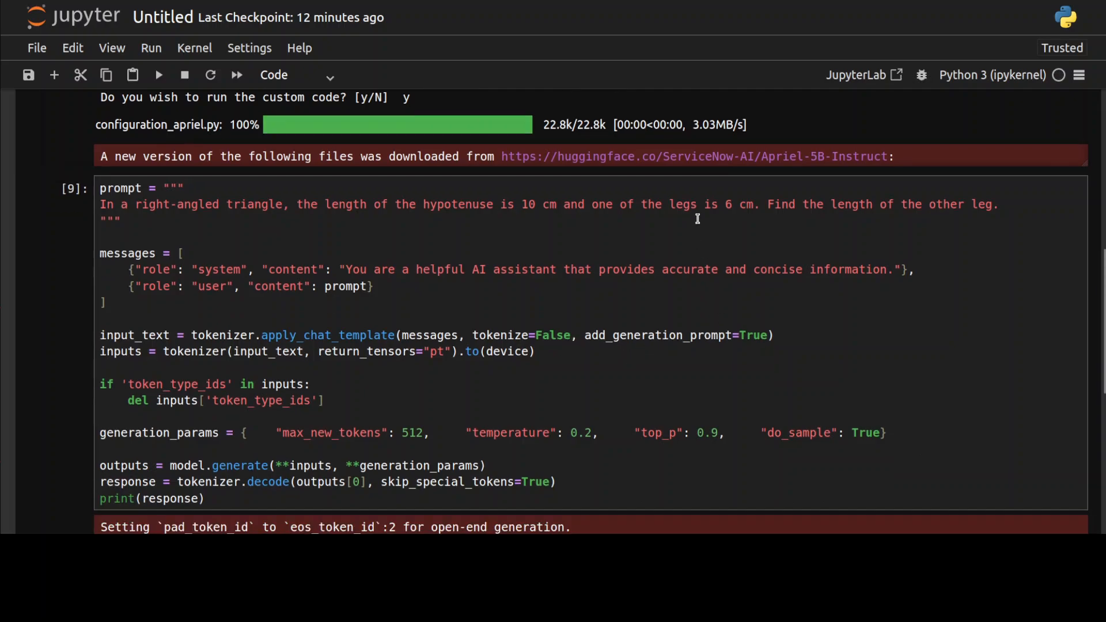
mouse_move(942, 219)
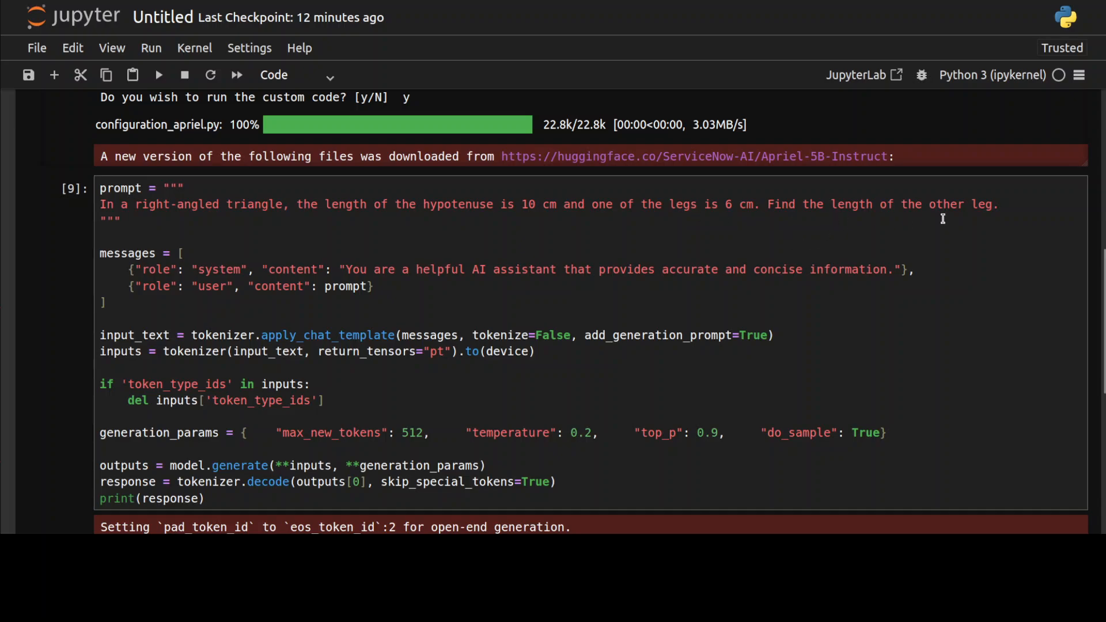
mouse_move(103, 342)
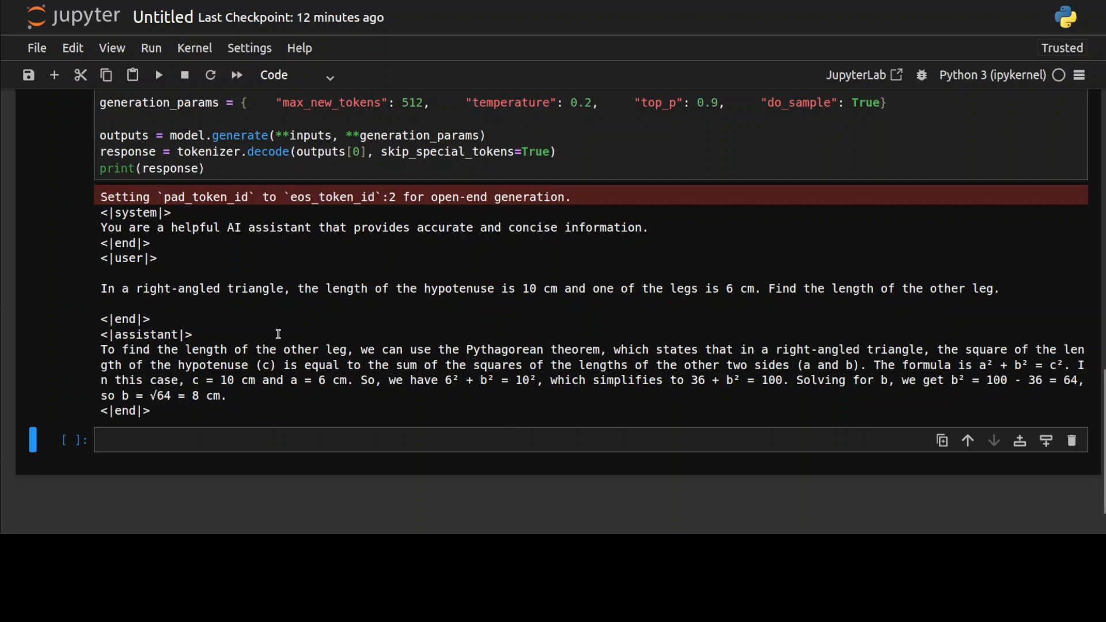
mouse_move(744, 363)
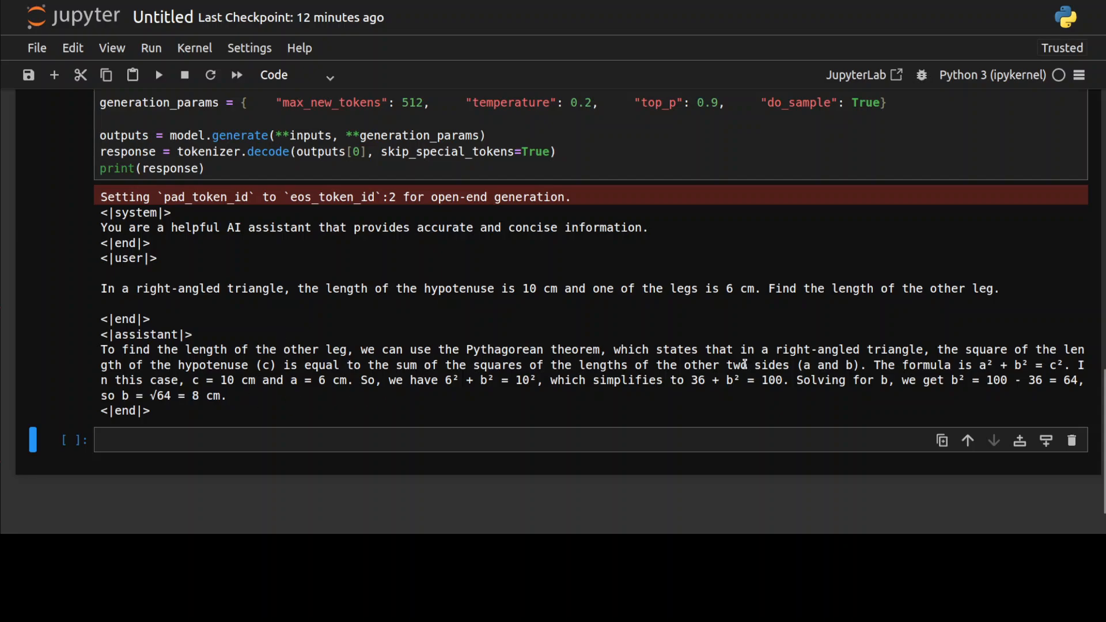
double_click(197, 395)
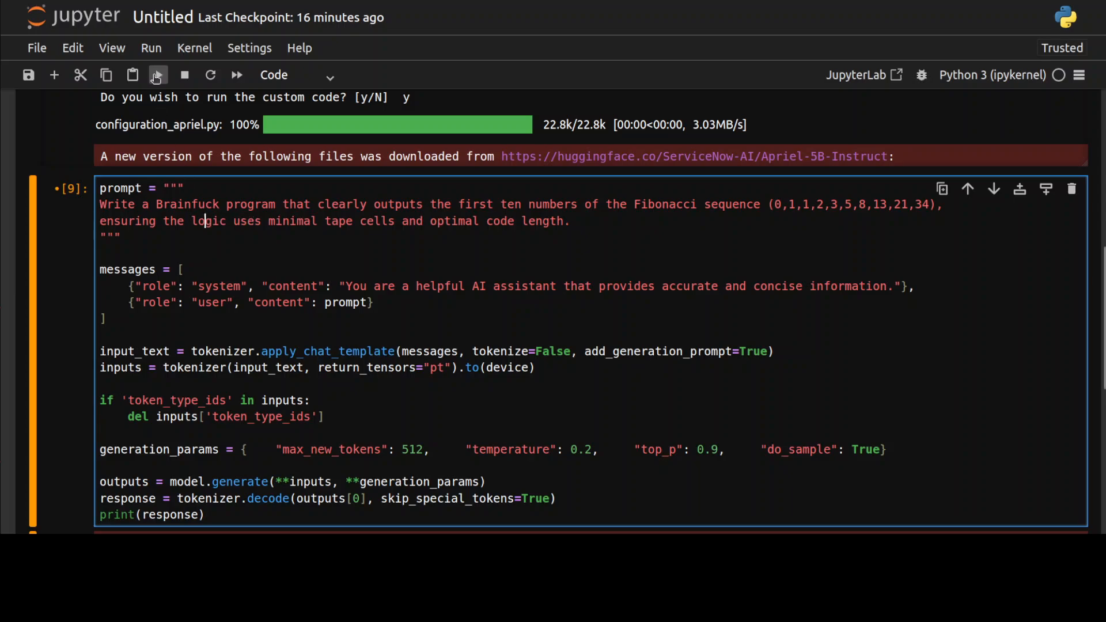
Run the Brainfuck Fibonacci prompt and scroll through the generated Brainfuck program.
click(158, 75)
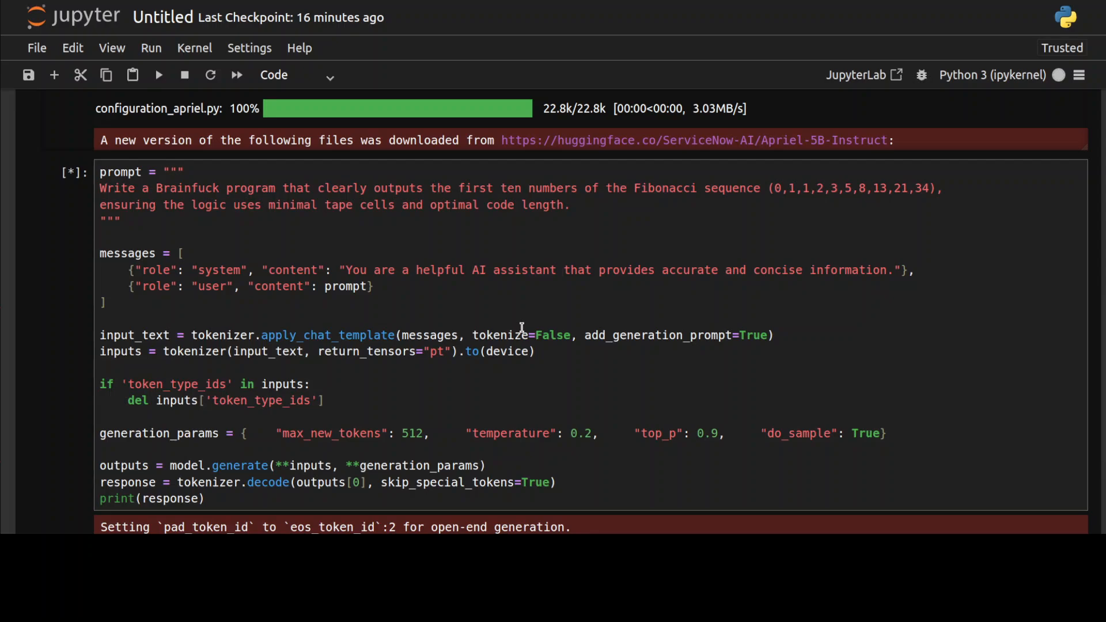
mouse_move(529, 318)
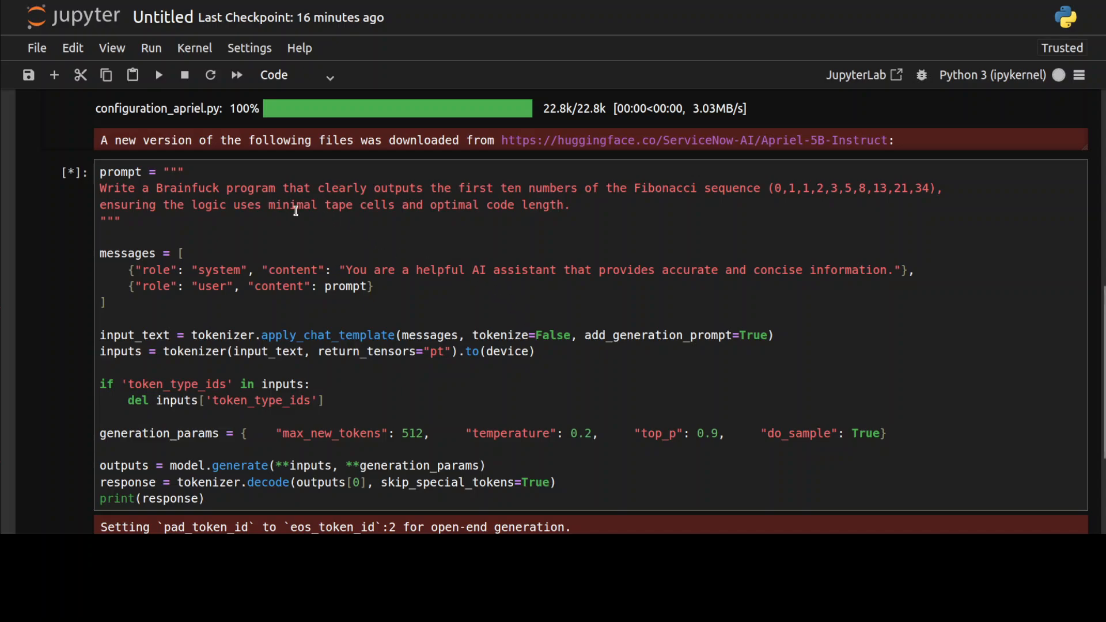
mouse_move(576, 242)
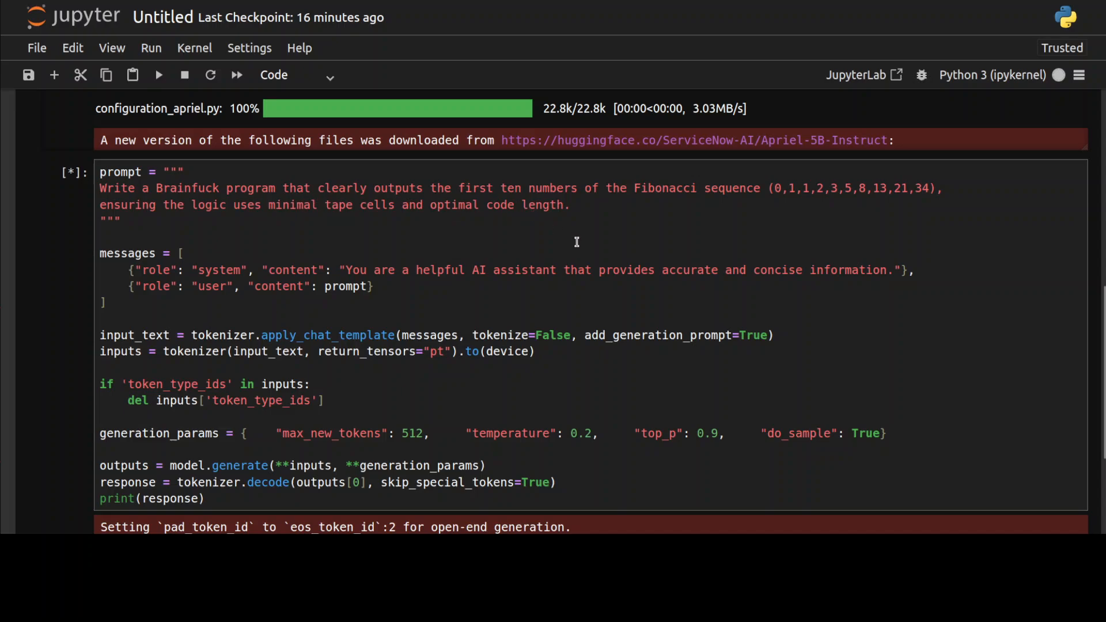
mouse_move(61, 334)
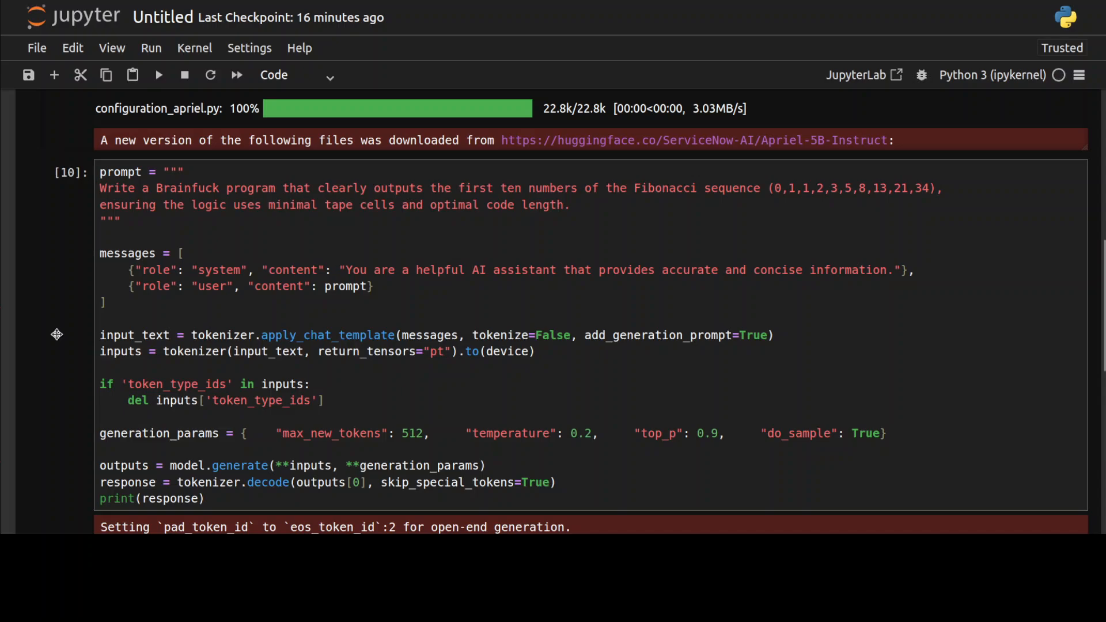
scroll(down, 3)
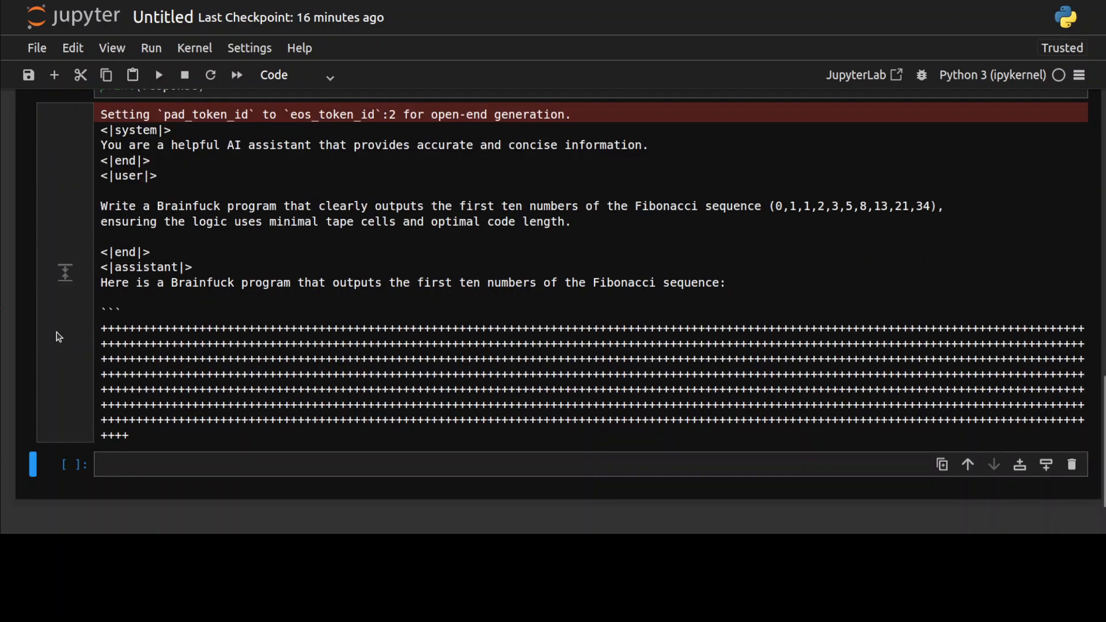
mouse_move(363, 359)
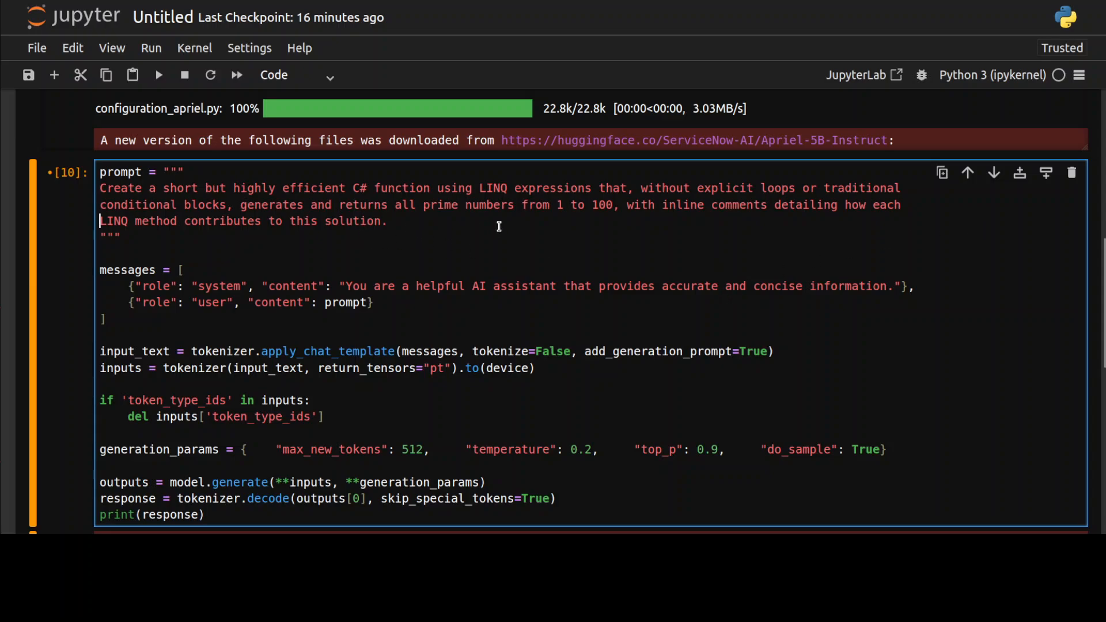
mouse_move(354, 149)
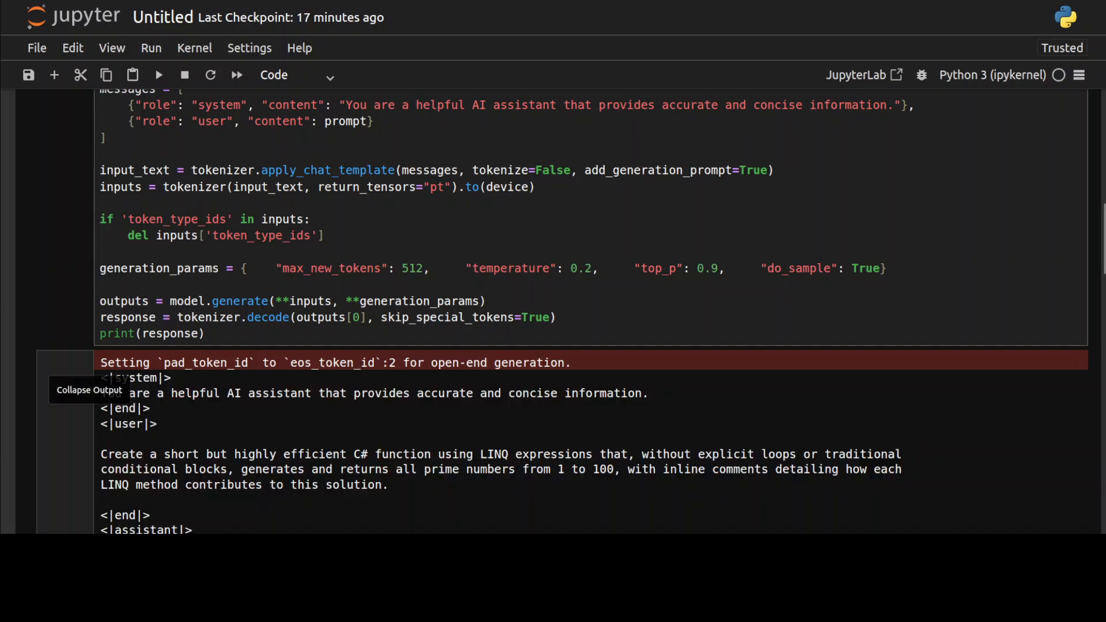
Scroll through the model's C# IsPrime LINQ prime-number program output.
scroll(down, 3)
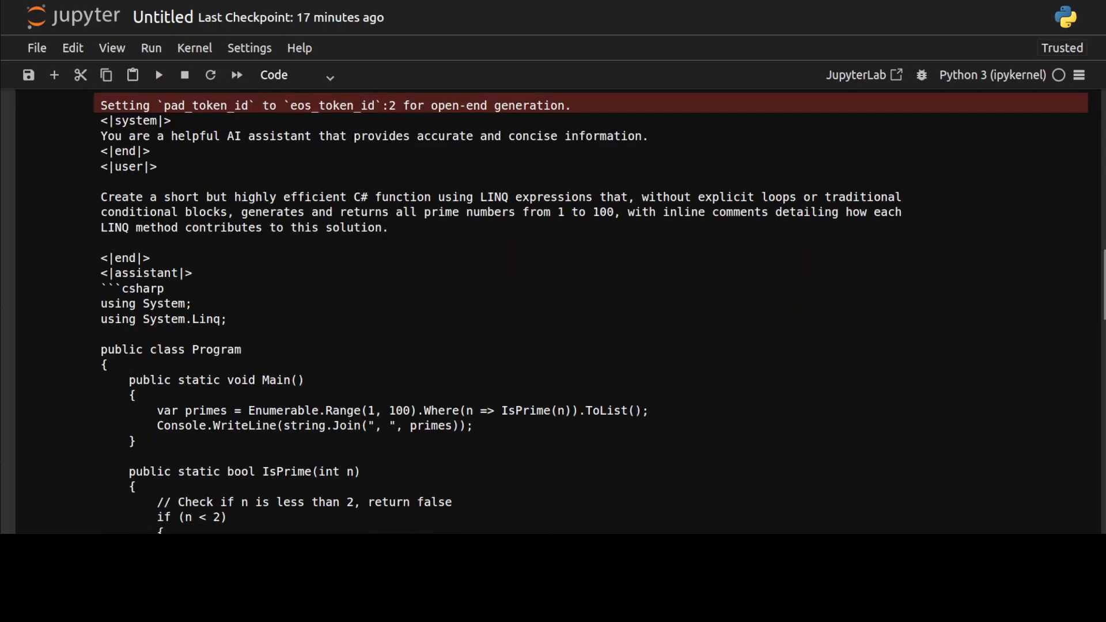
scroll(down, 3)
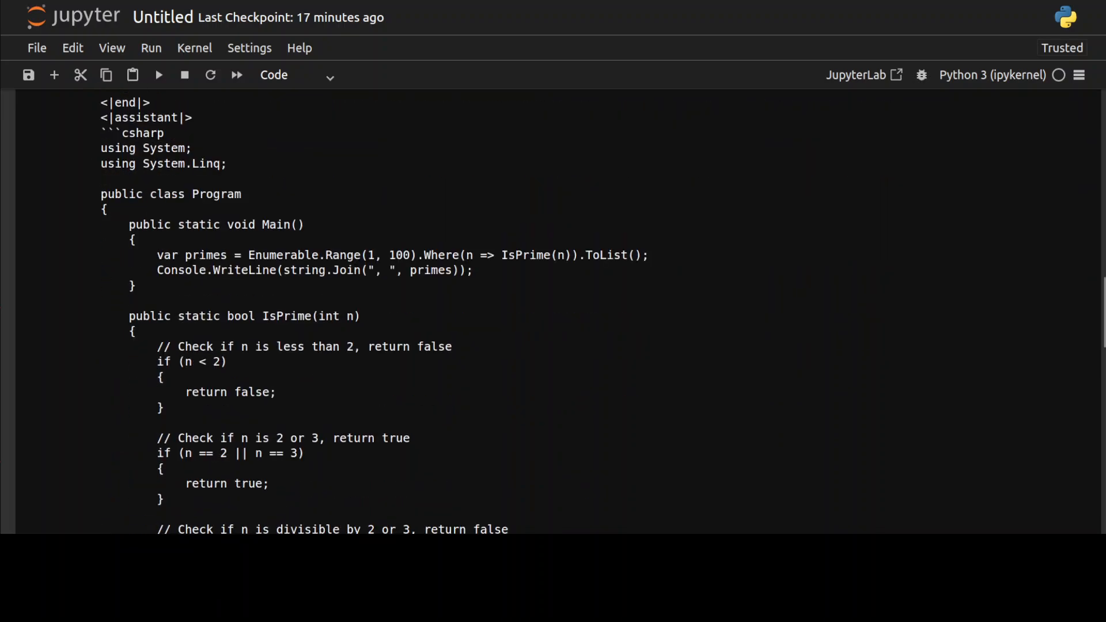
scroll(down, 3)
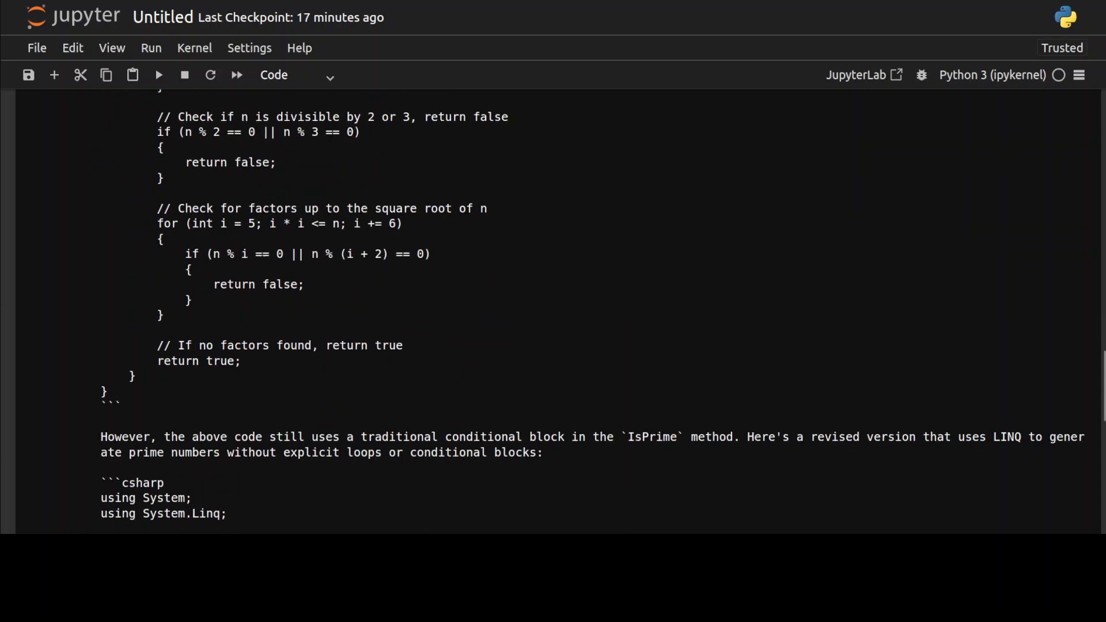
scroll(down, 3)
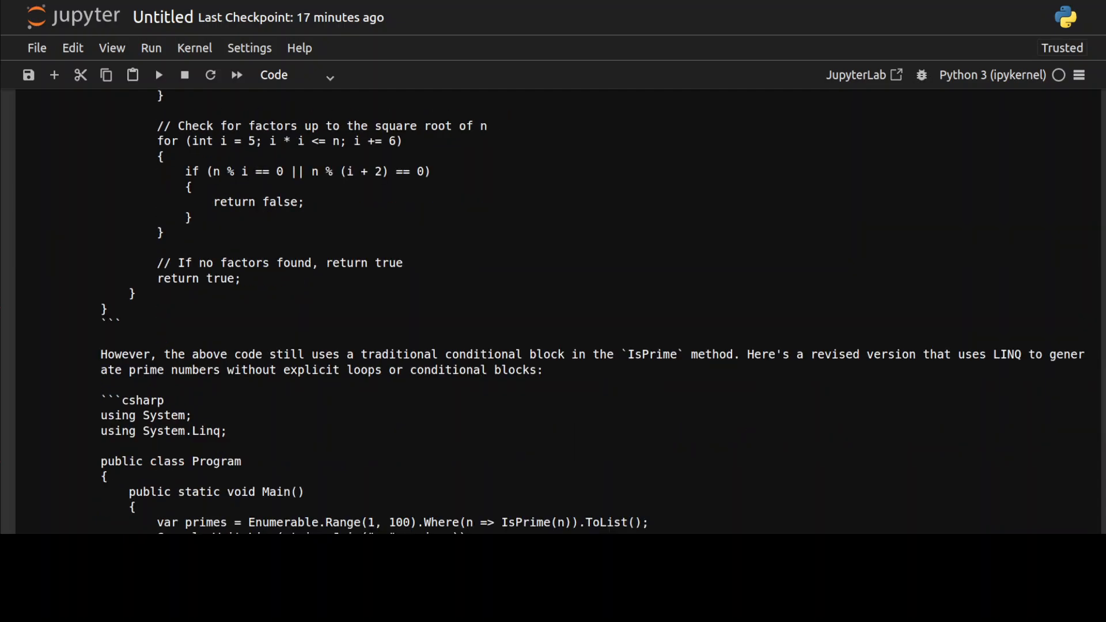
scroll(down, 3)
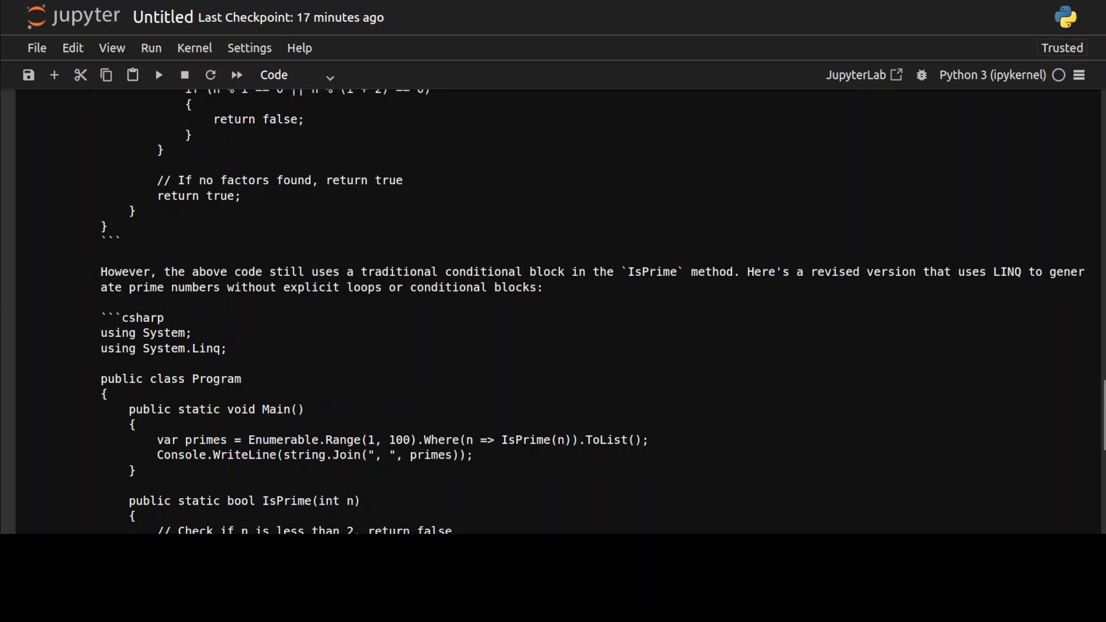
scroll(down, 3)
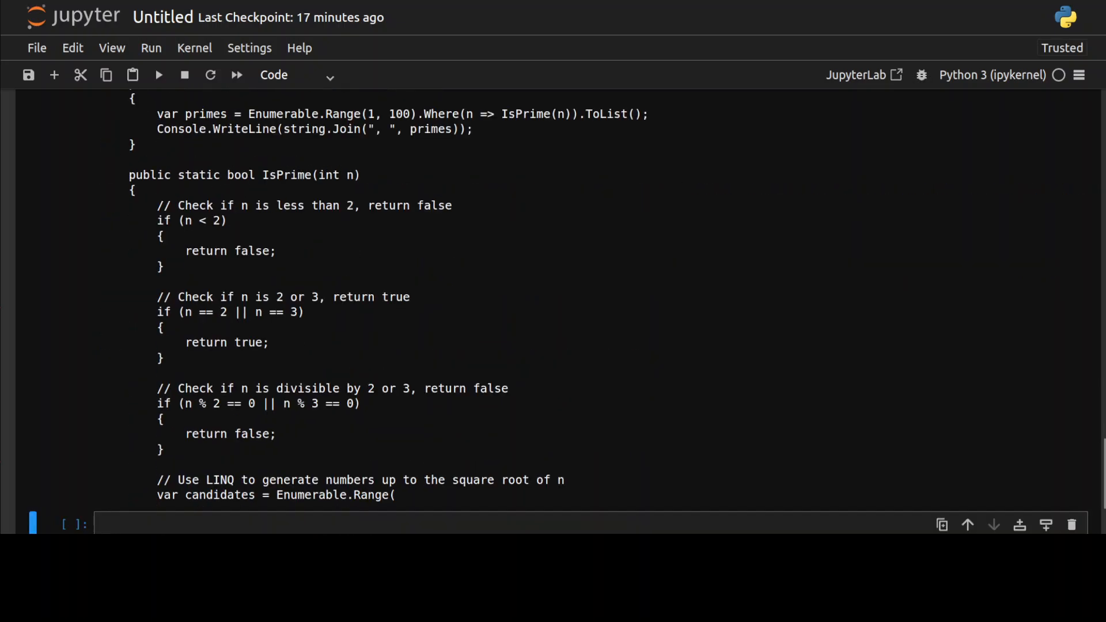
scroll(down, 3)
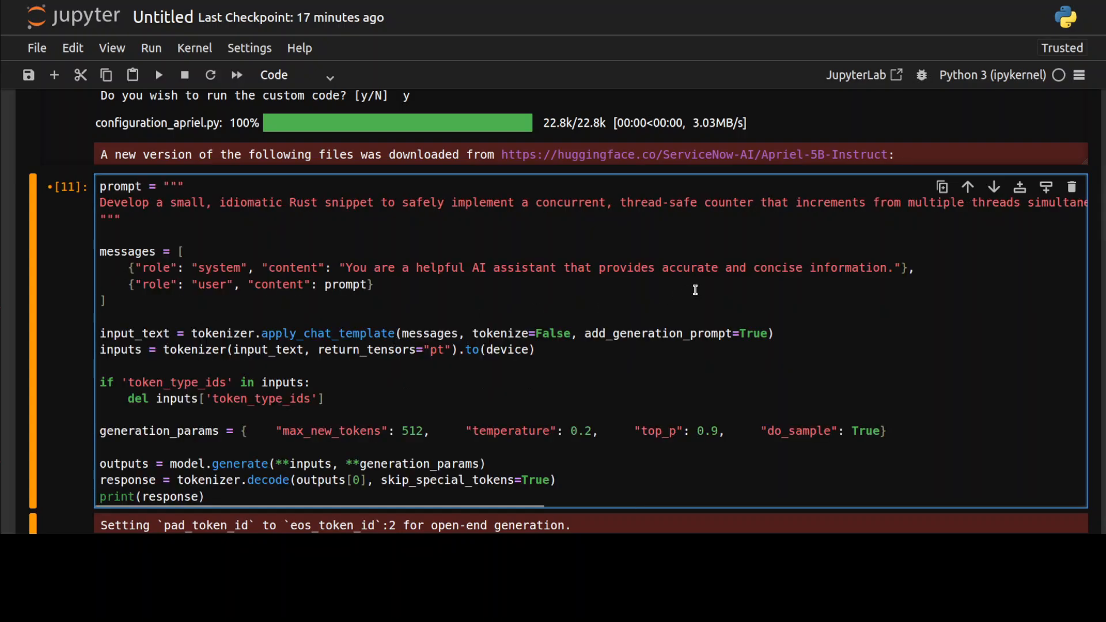
mouse_move(935, 215)
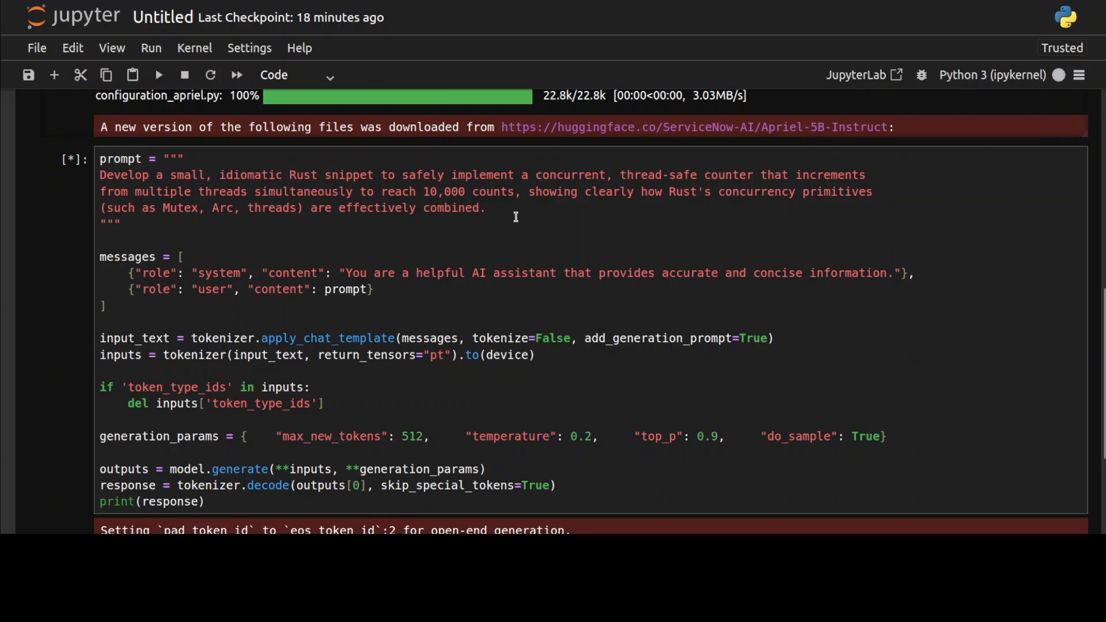
mouse_move(678, 205)
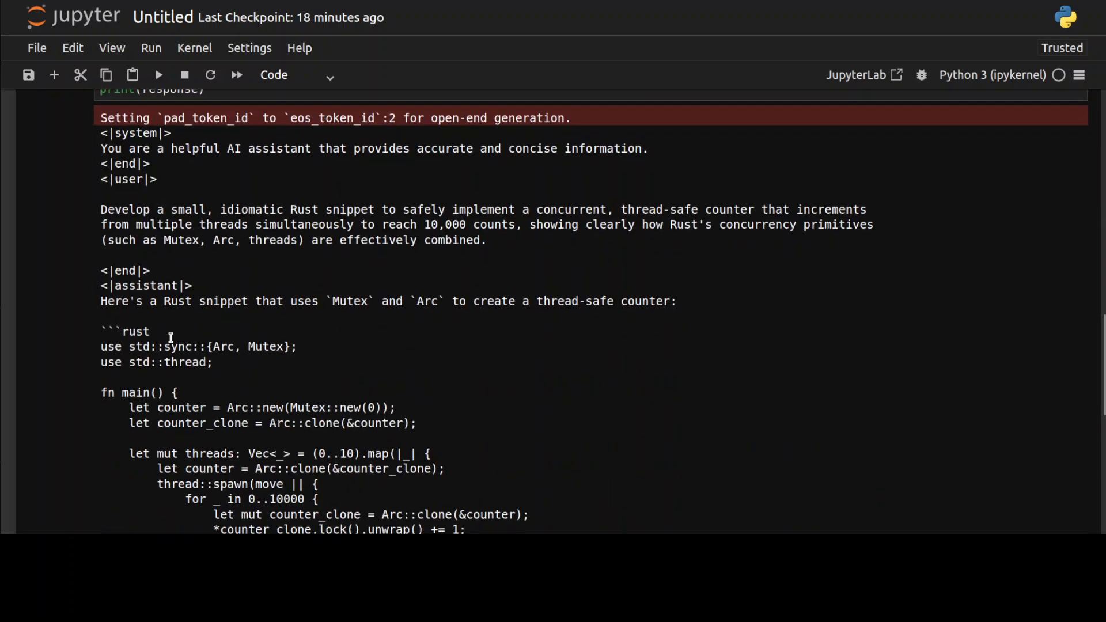
Scroll the Arc/Mutex counter output and select the closing explanation bullet points.
scroll(down, 3)
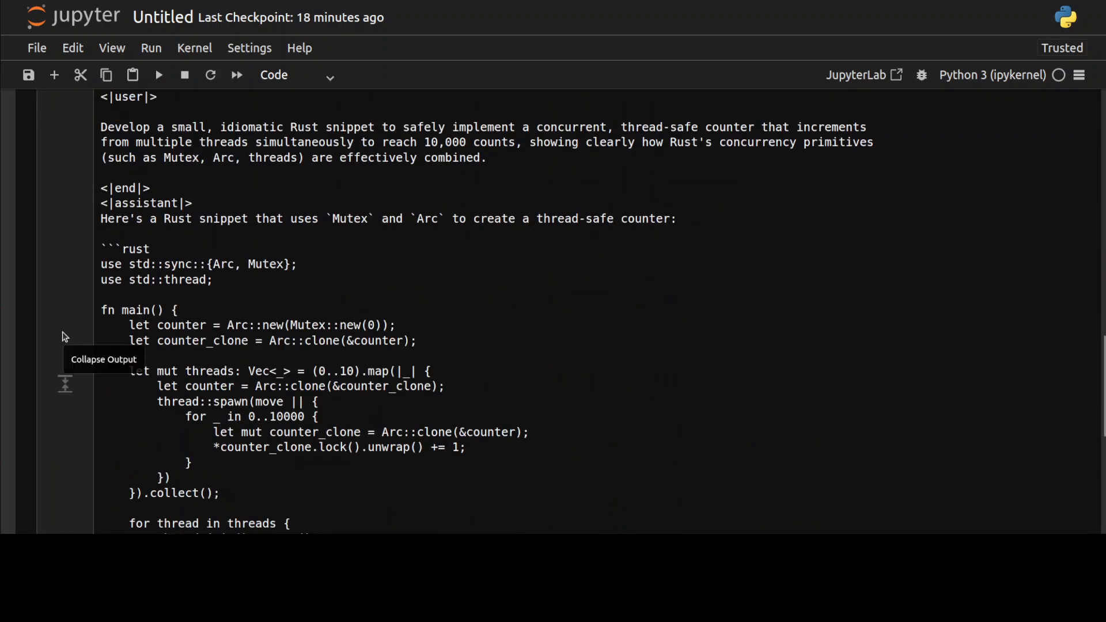
mouse_move(419, 253)
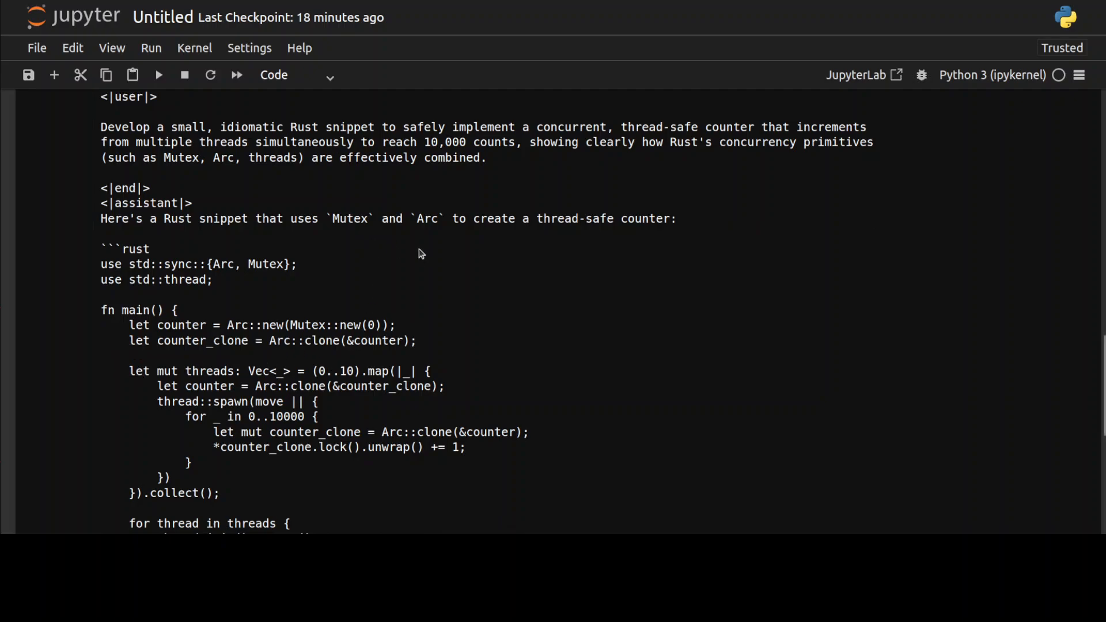
scroll(down, 3)
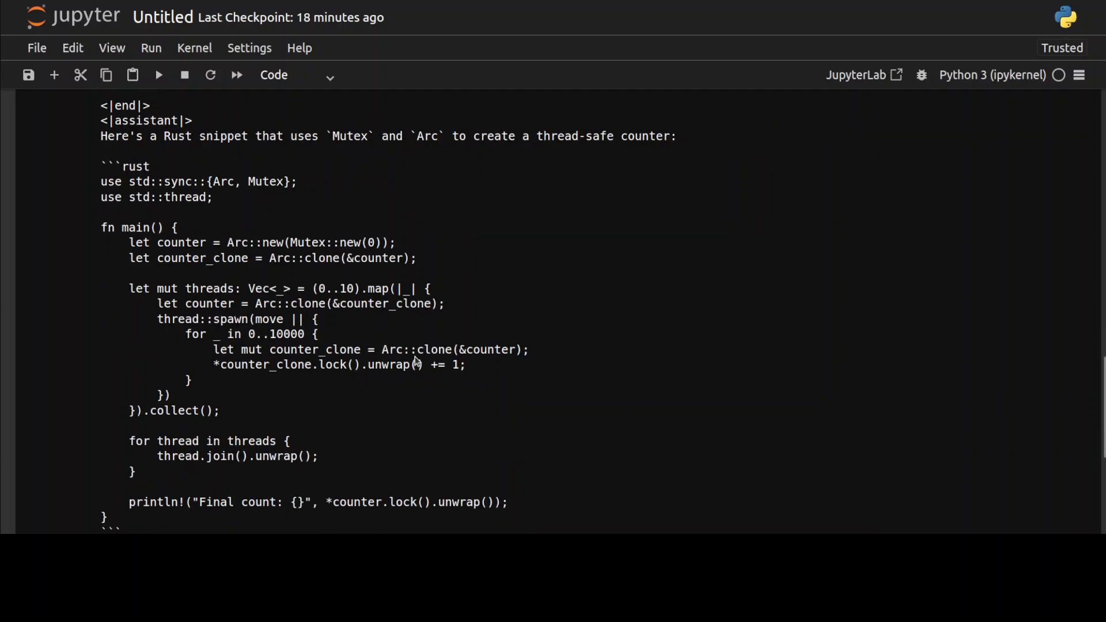
scroll(down, 3)
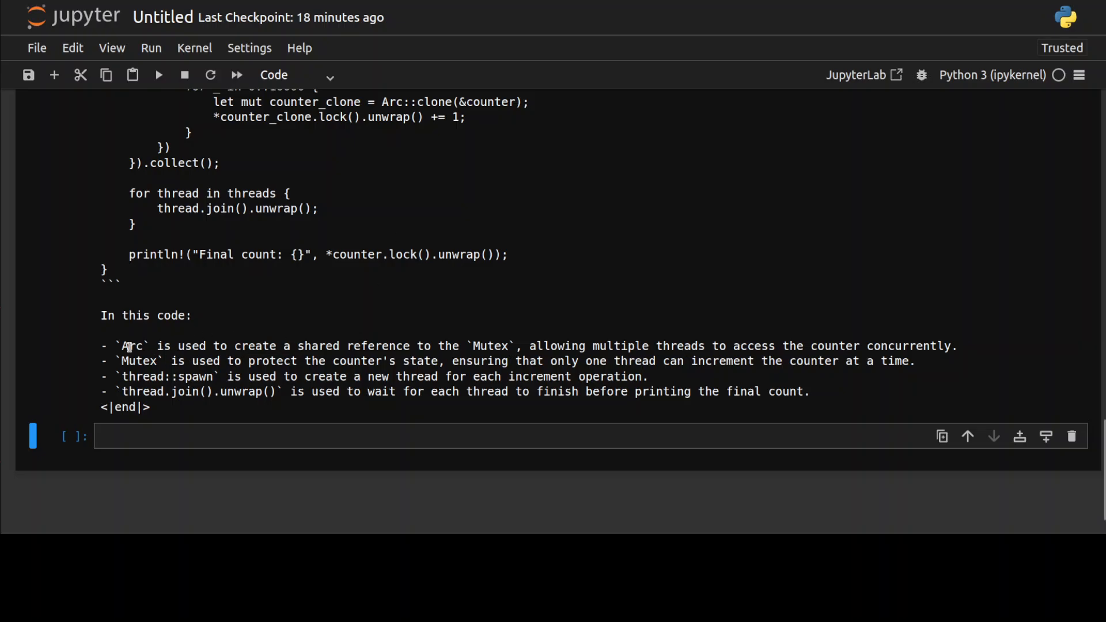
drag(121, 346, 809, 392)
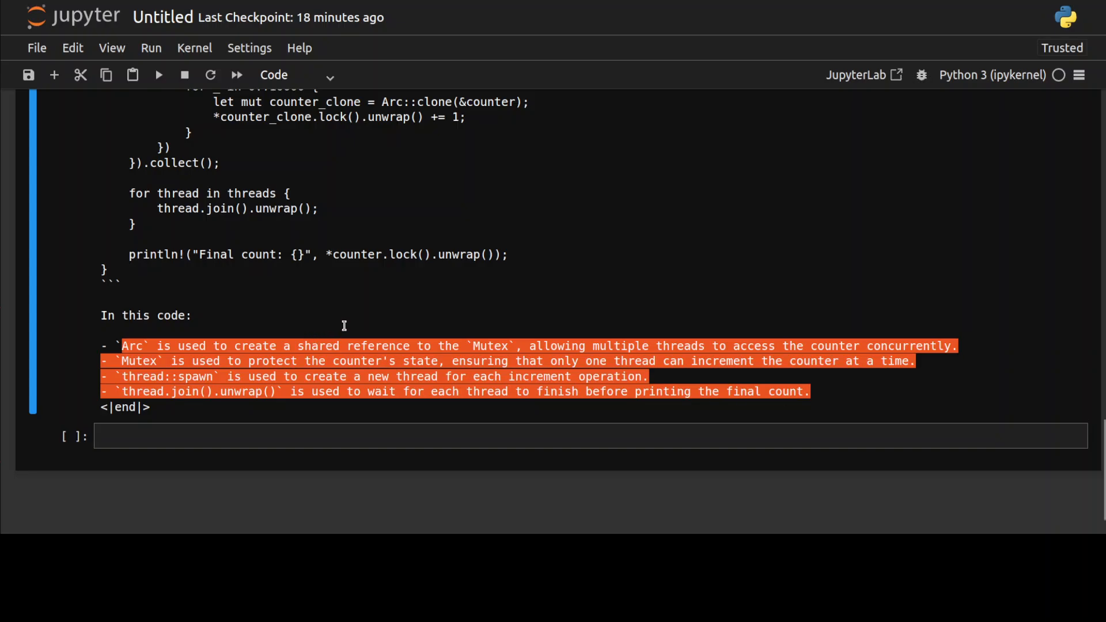
mouse_move(505, 8)
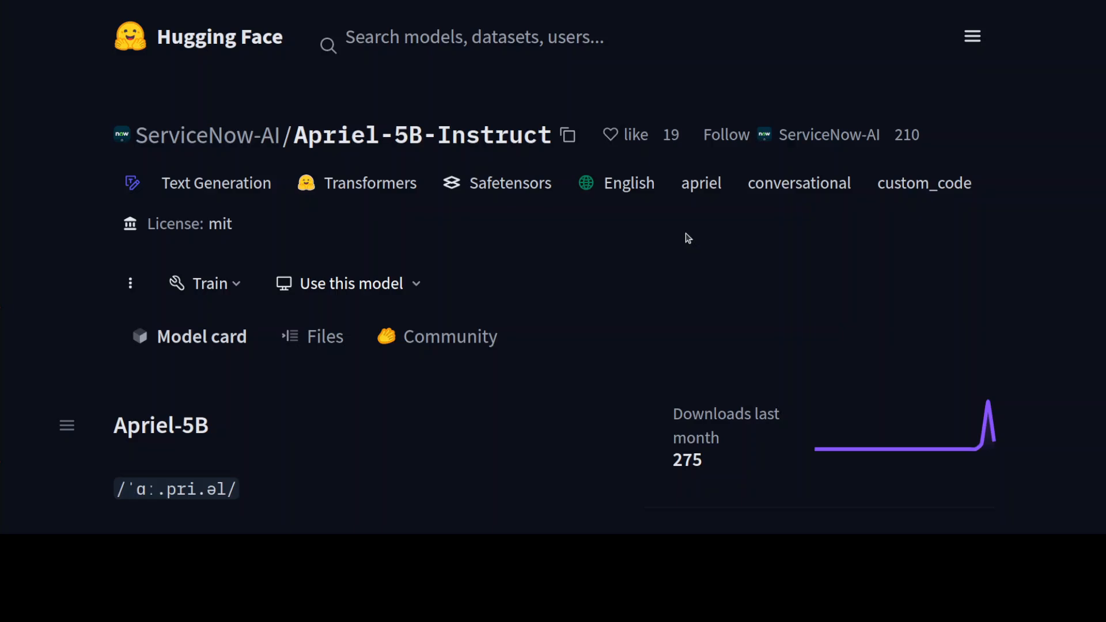
mouse_move(661, 227)
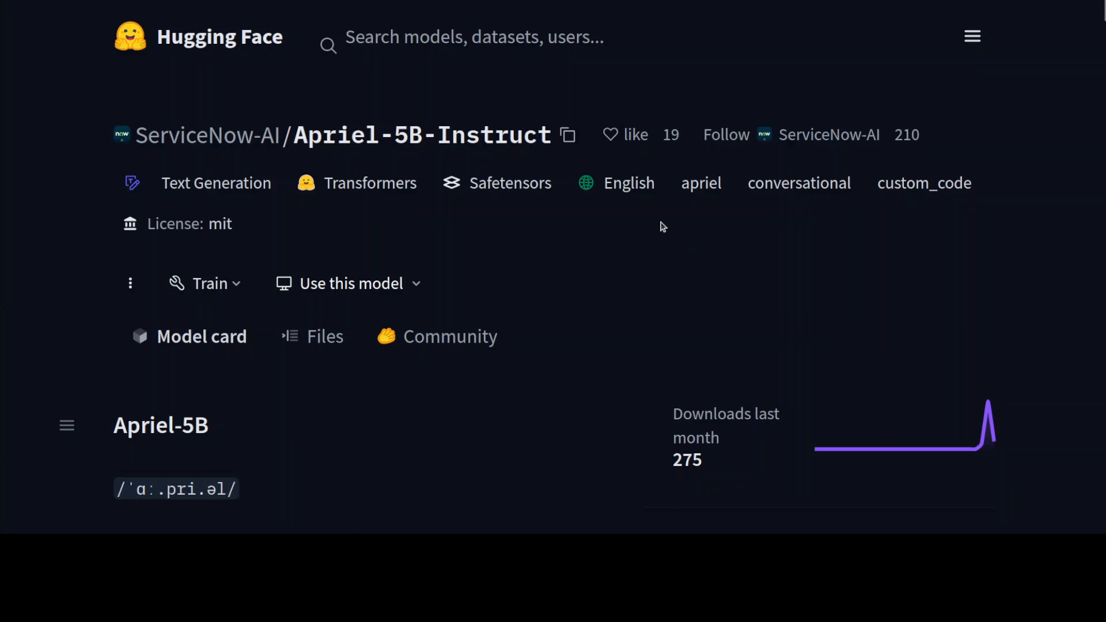
mouse_move(575, 84)
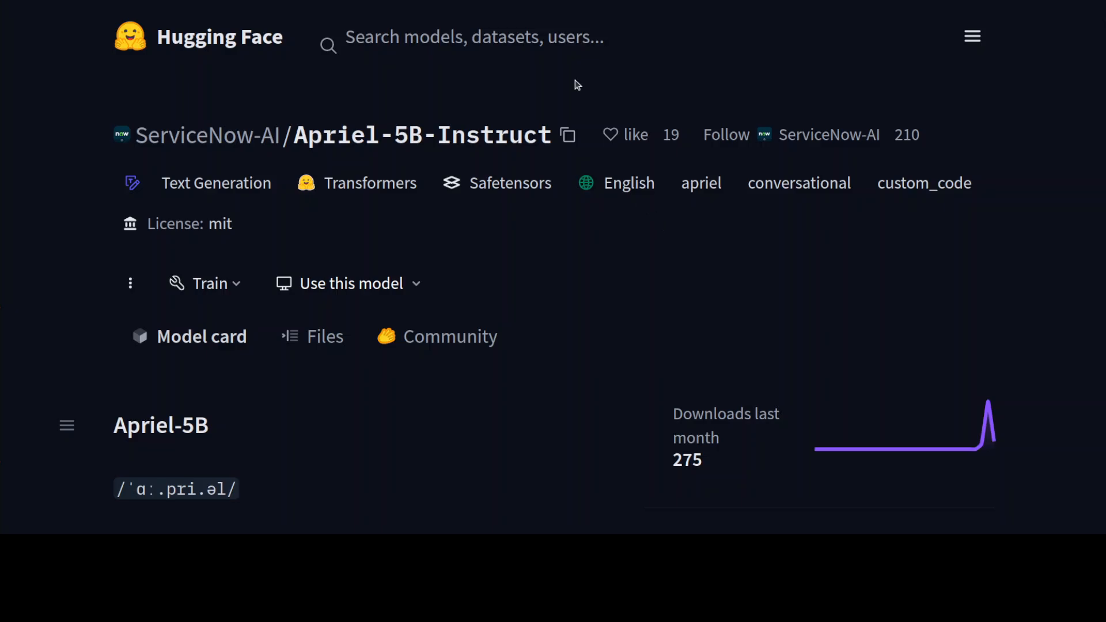
mouse_move(866, 272)
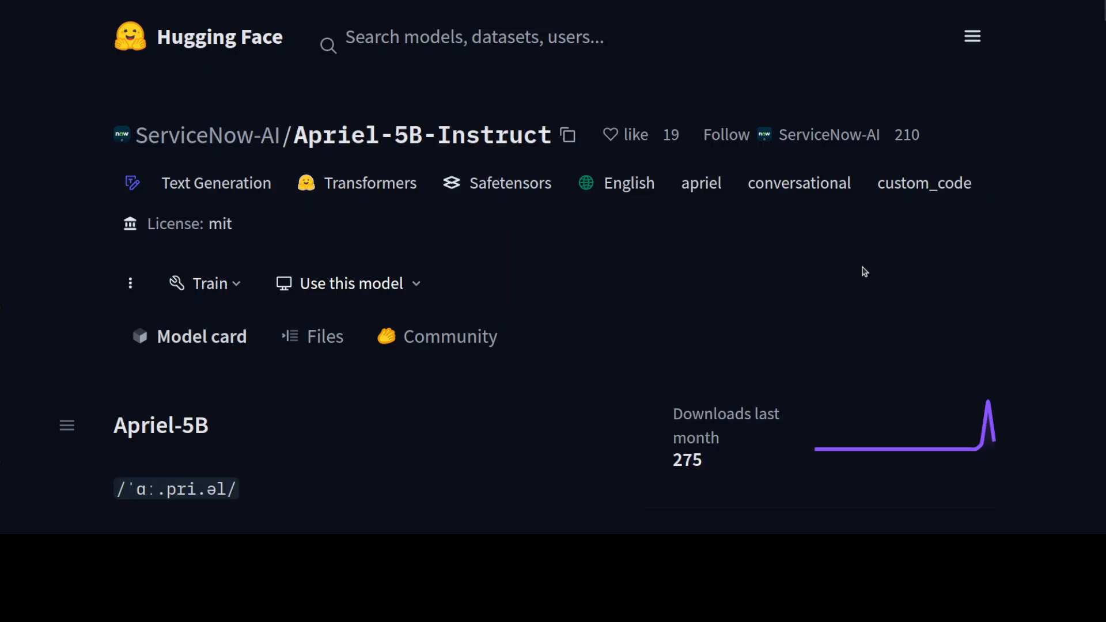